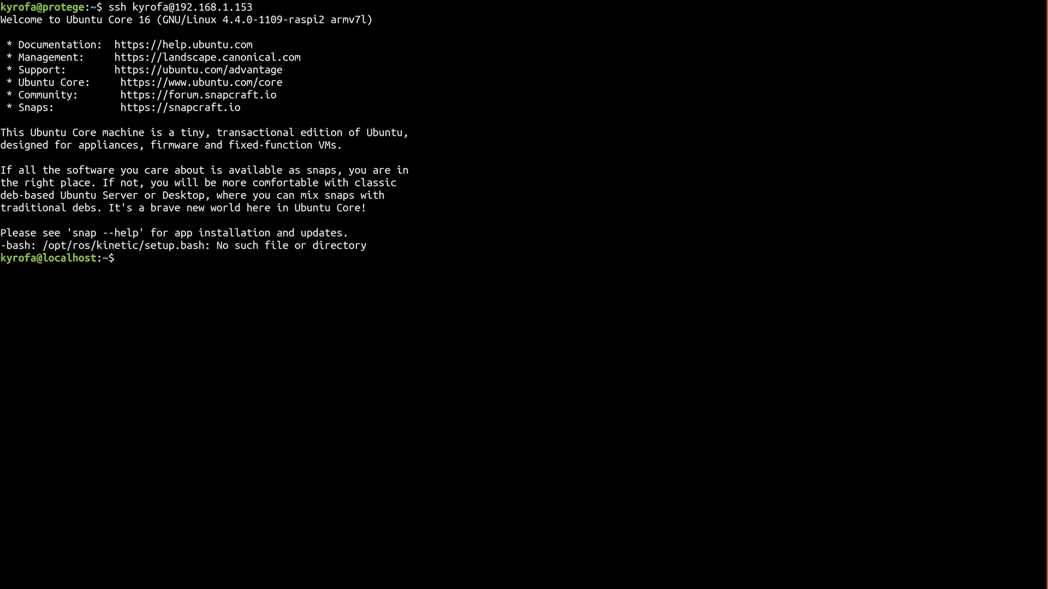
text(sudo classic)
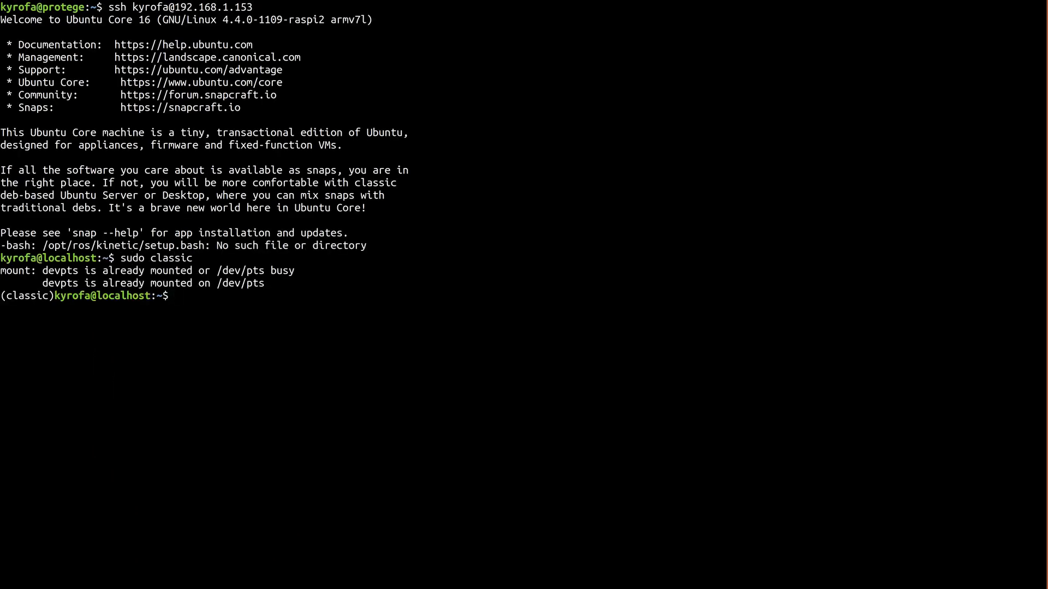
text(cd edukit_bot_ws/src/edukit_bot/)
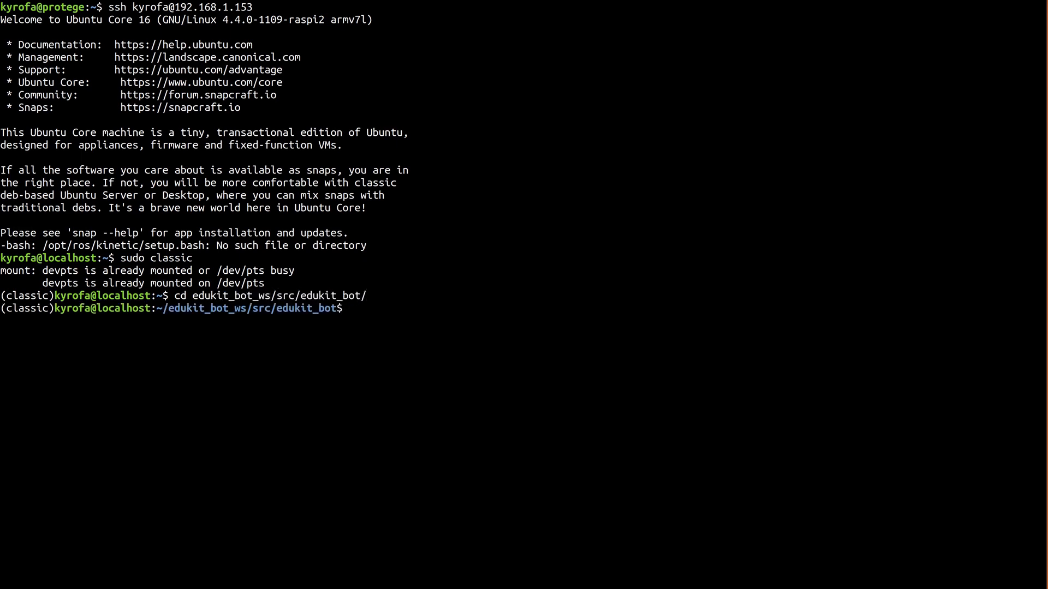
text(vi package.xml)
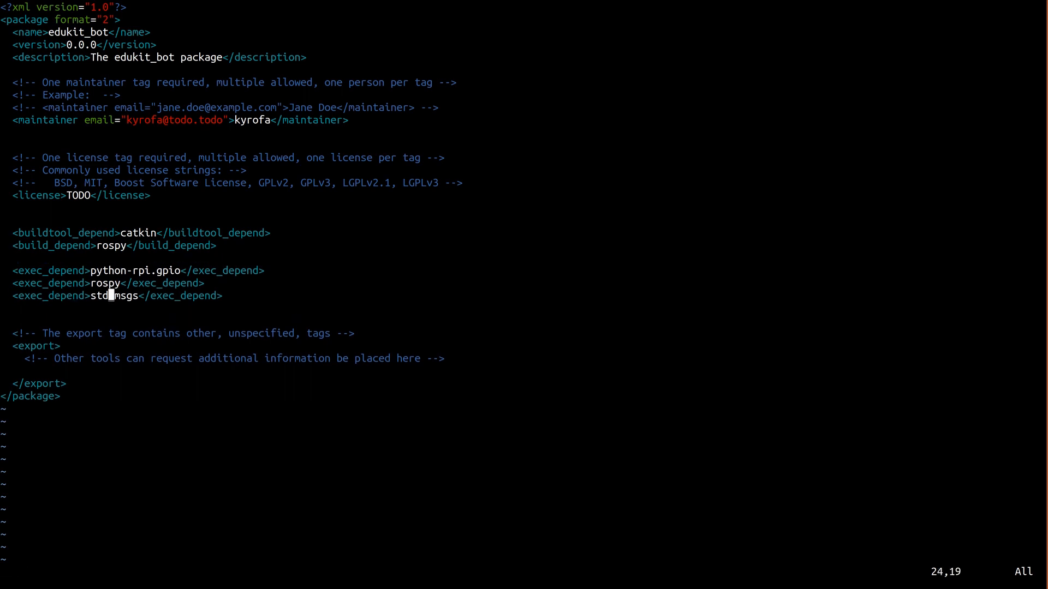
text(geometry)
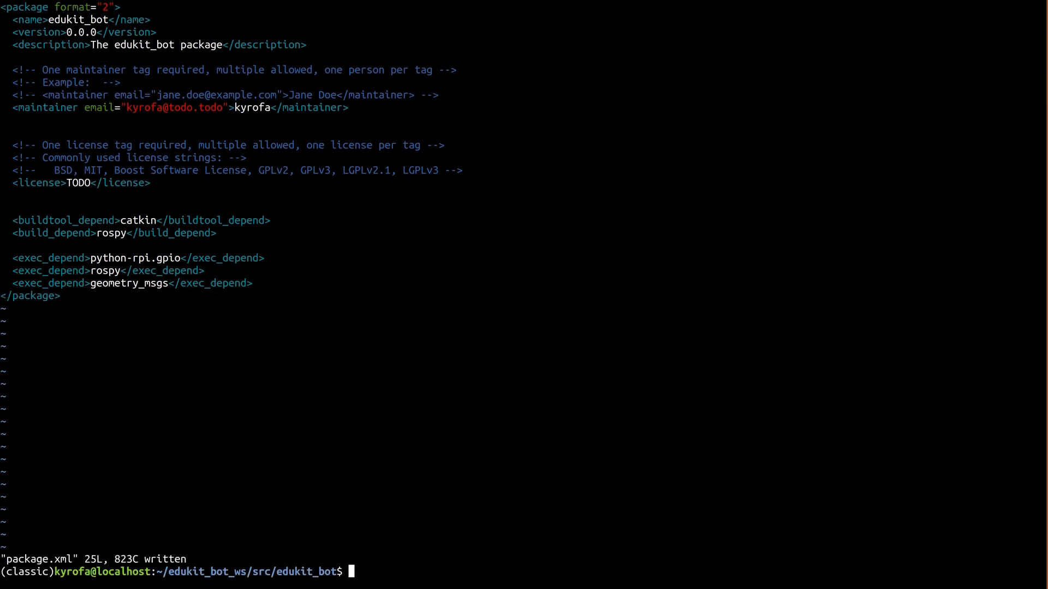
text(cd ../../)
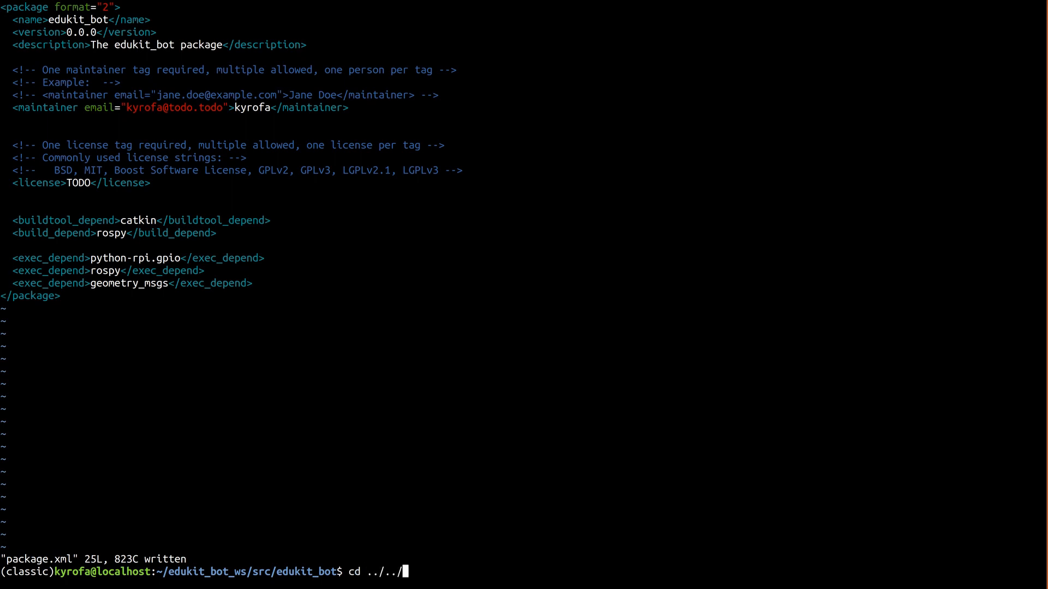
text(source devel/setup.sh)
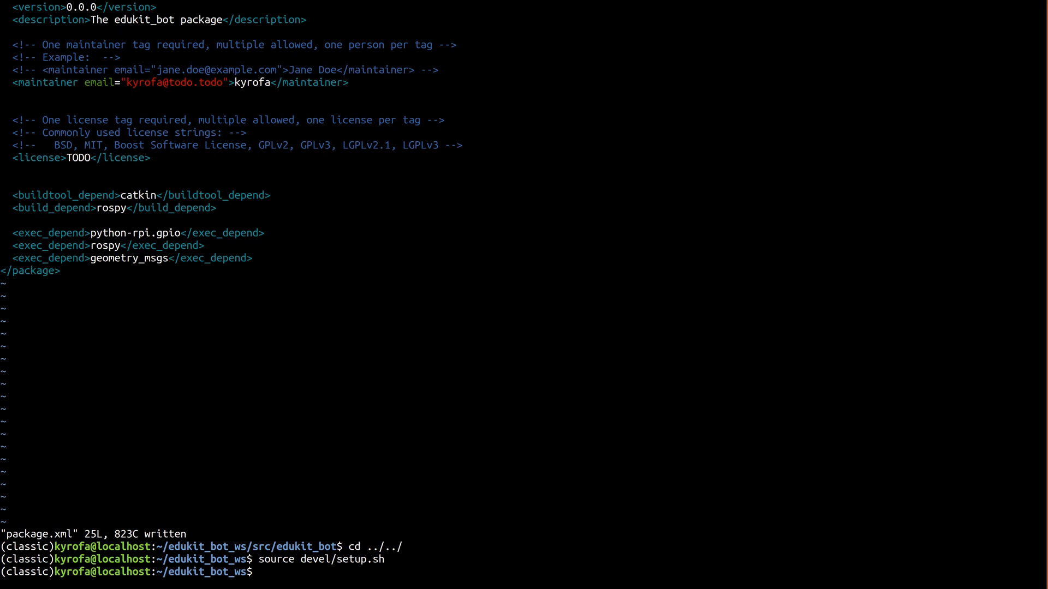
text(vi src/edukit_bot/)
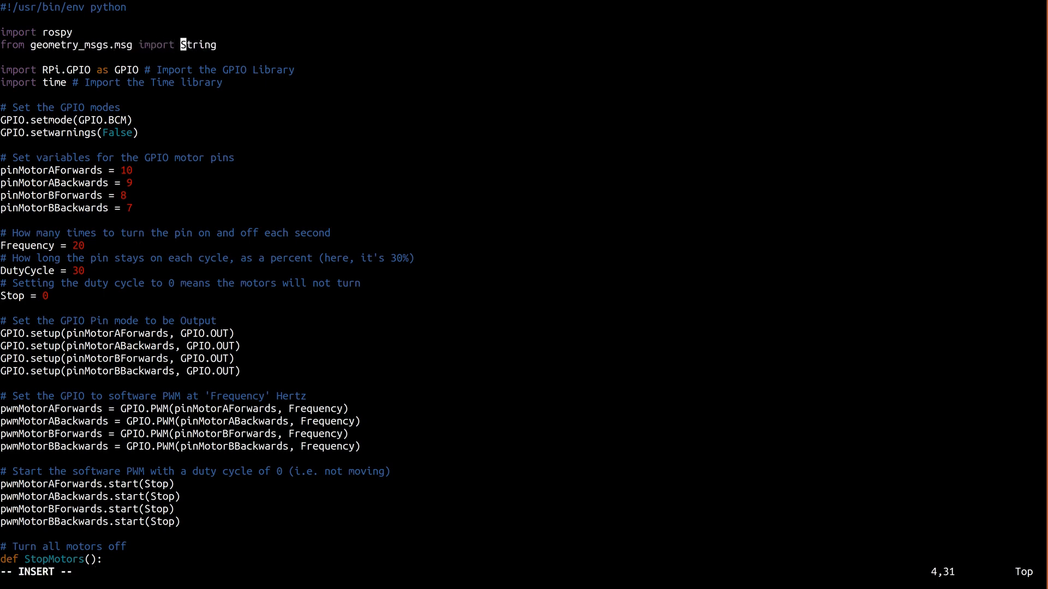
text(Twist)
click(45, 246)
text(_FREQUENCY)
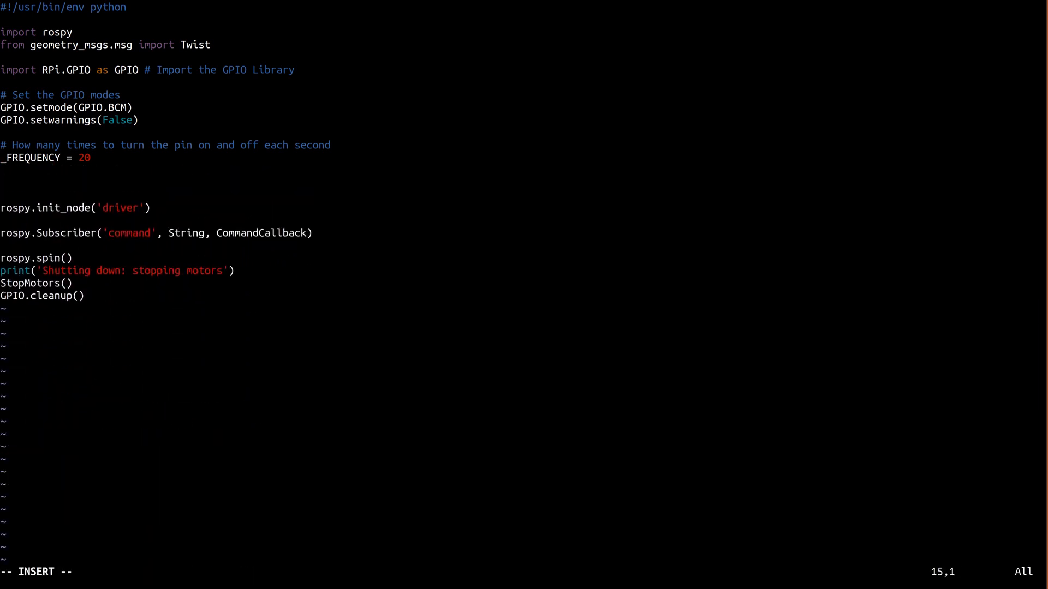
text(def _clip(value, minimum, maximum):)
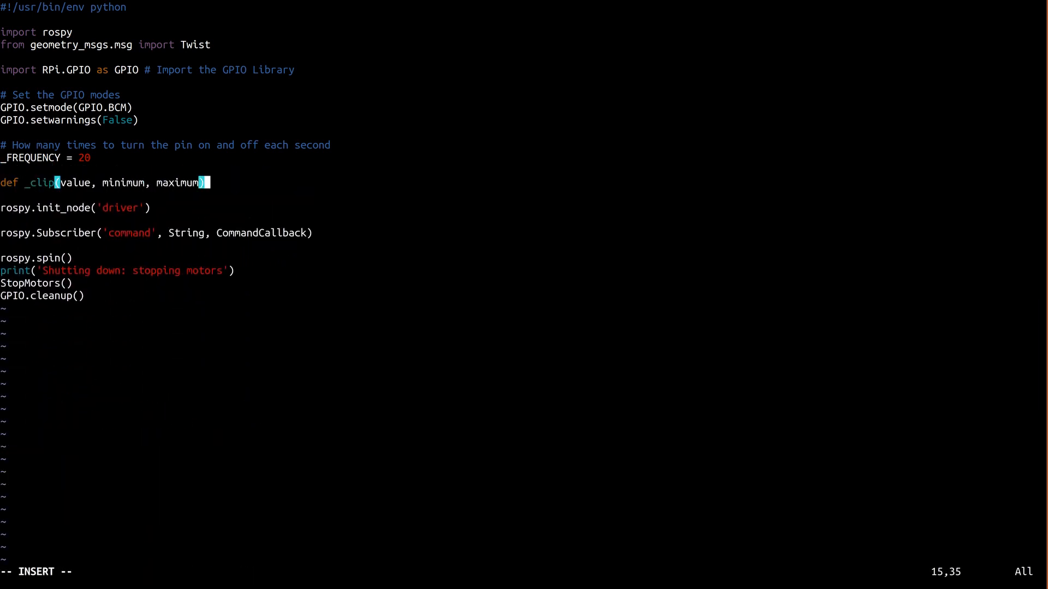
text("""Ensure value is between minimum and maximum.)
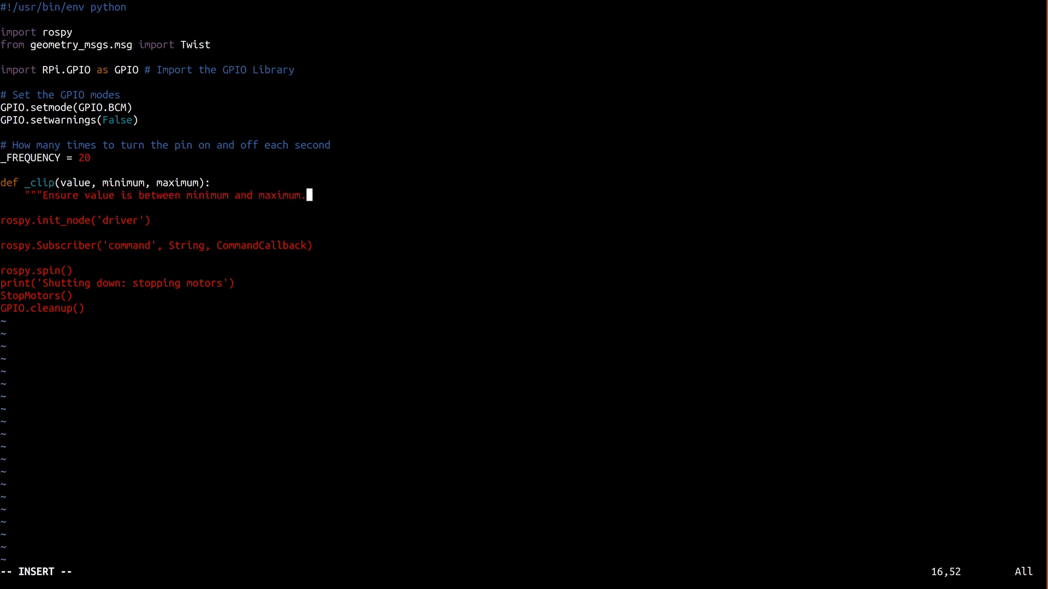
text(""")
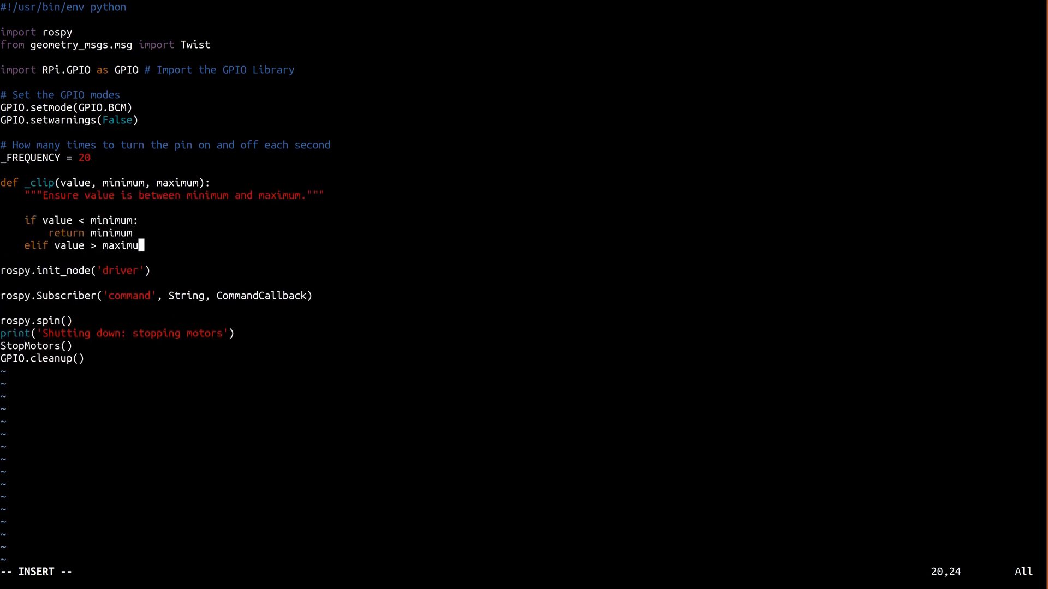
text(m:)
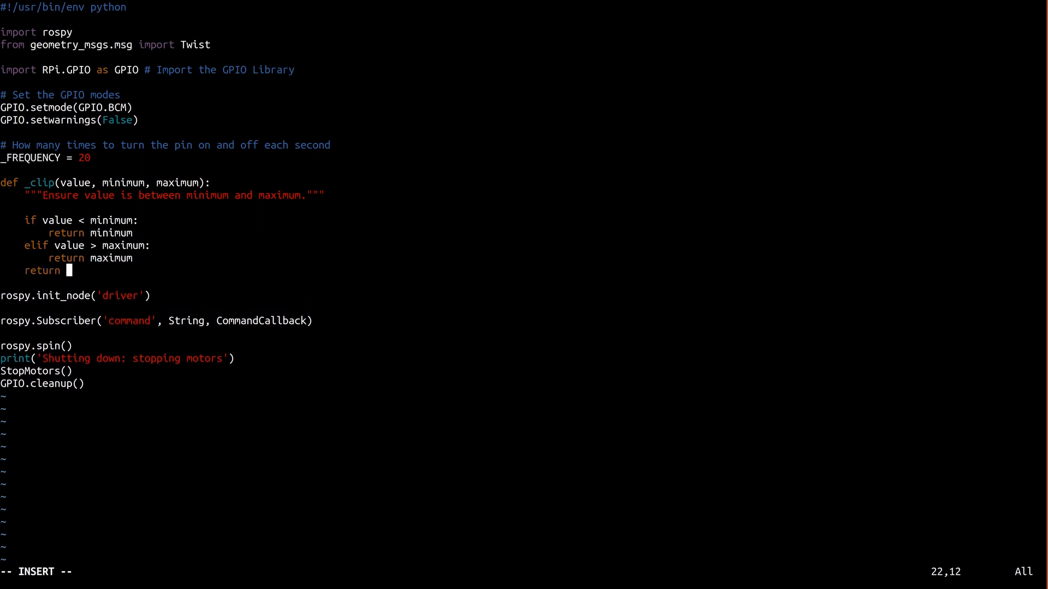
text(value)
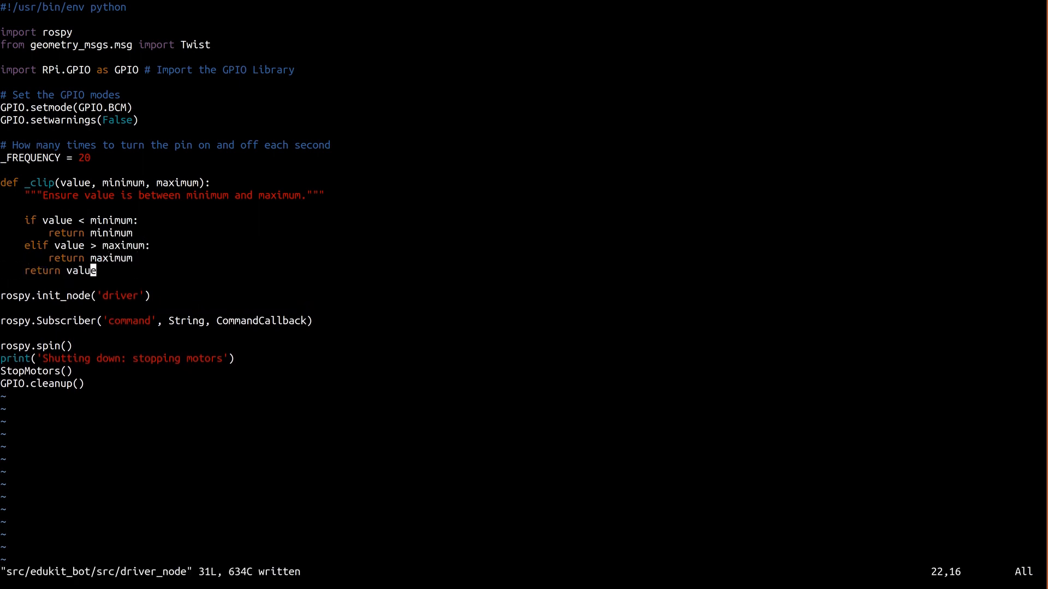
text(class)
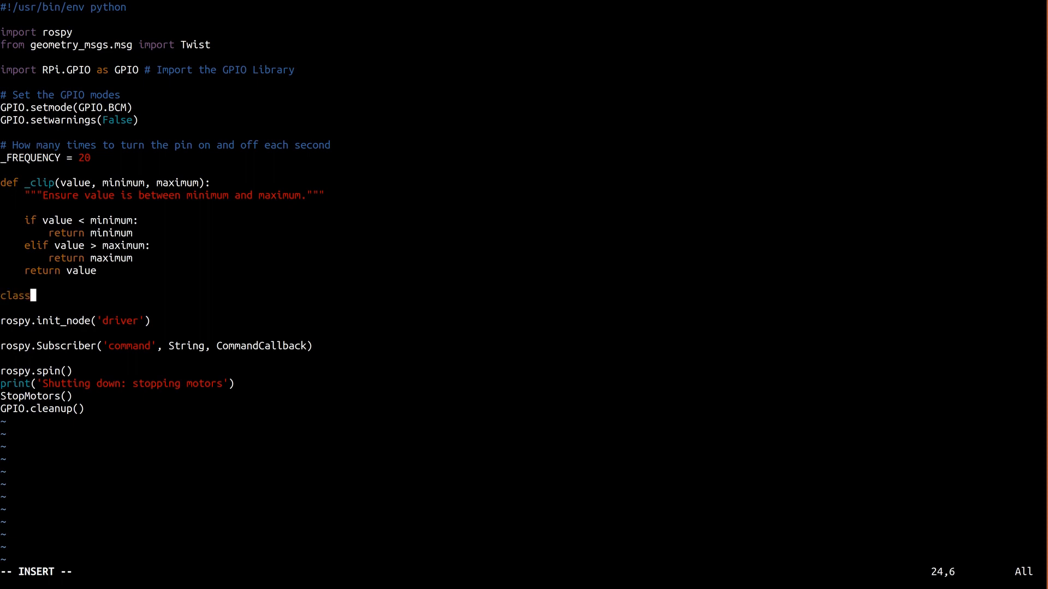
text(Motor:)
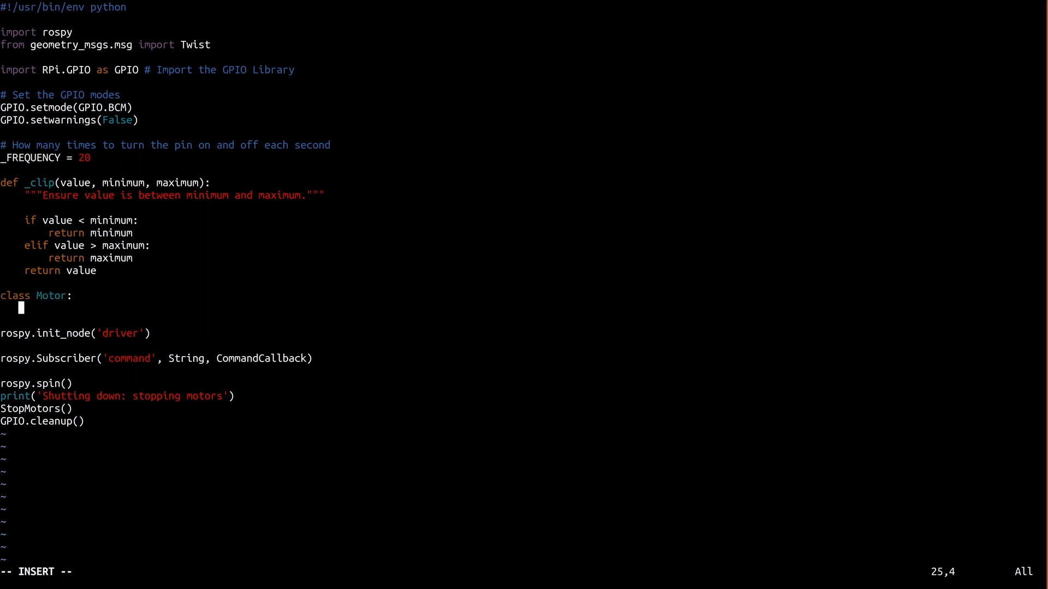
text(def __ini)
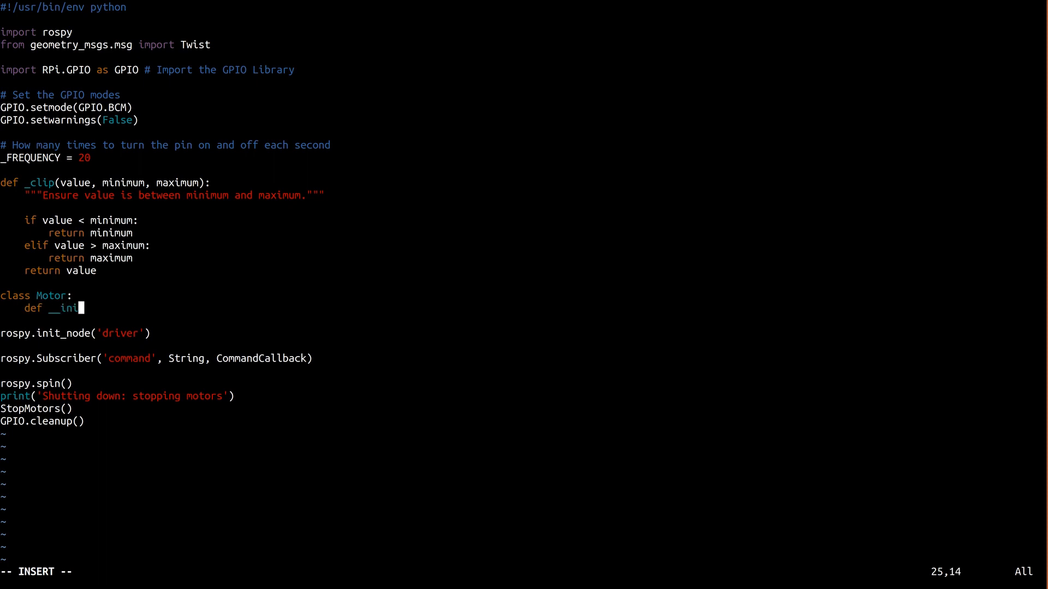
text(_(self, for)
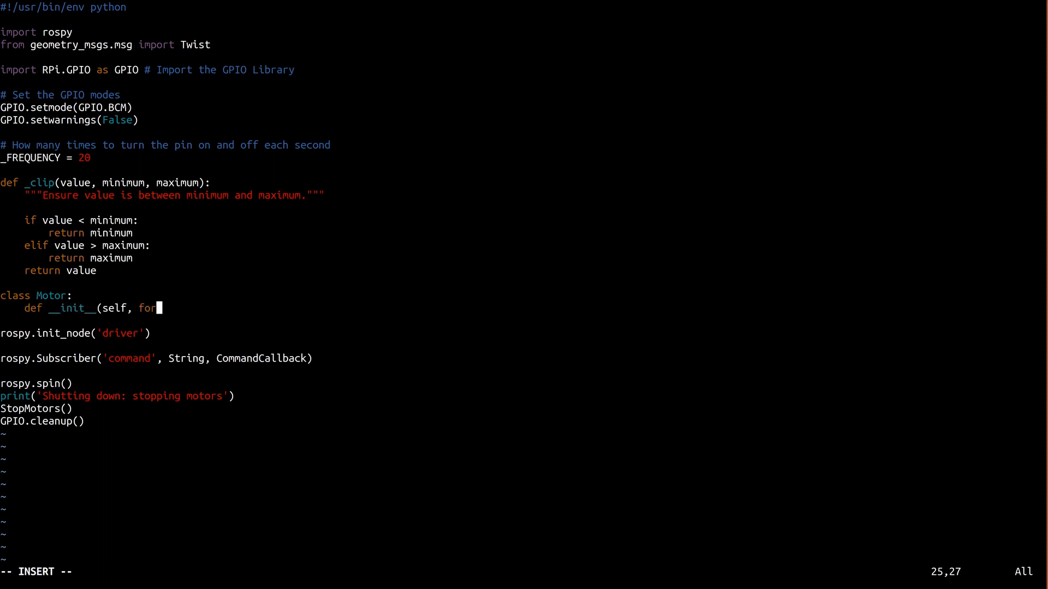
text(ward_pin,)
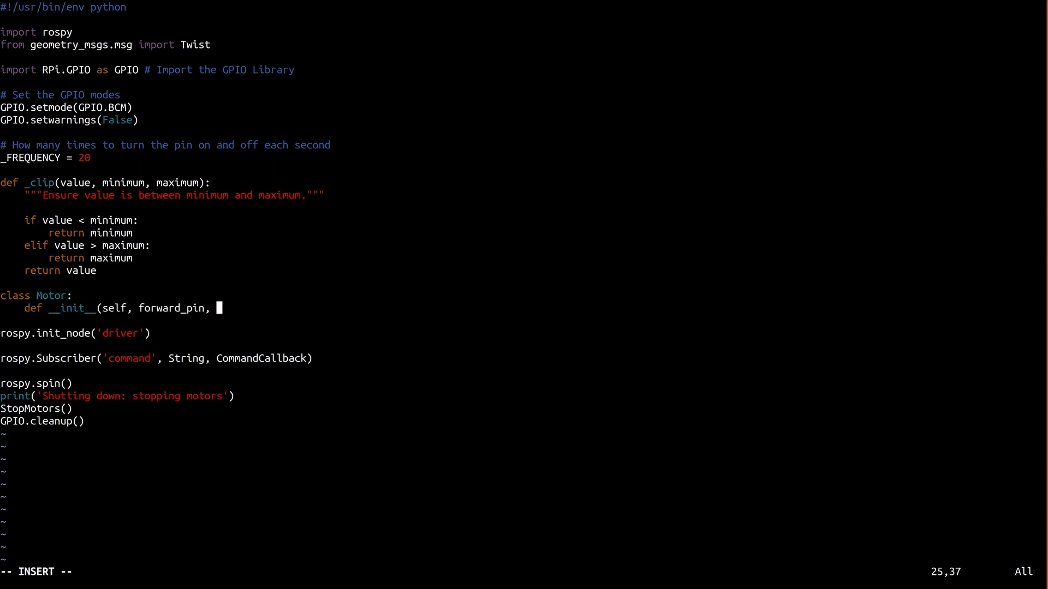
text(backward_pin):)
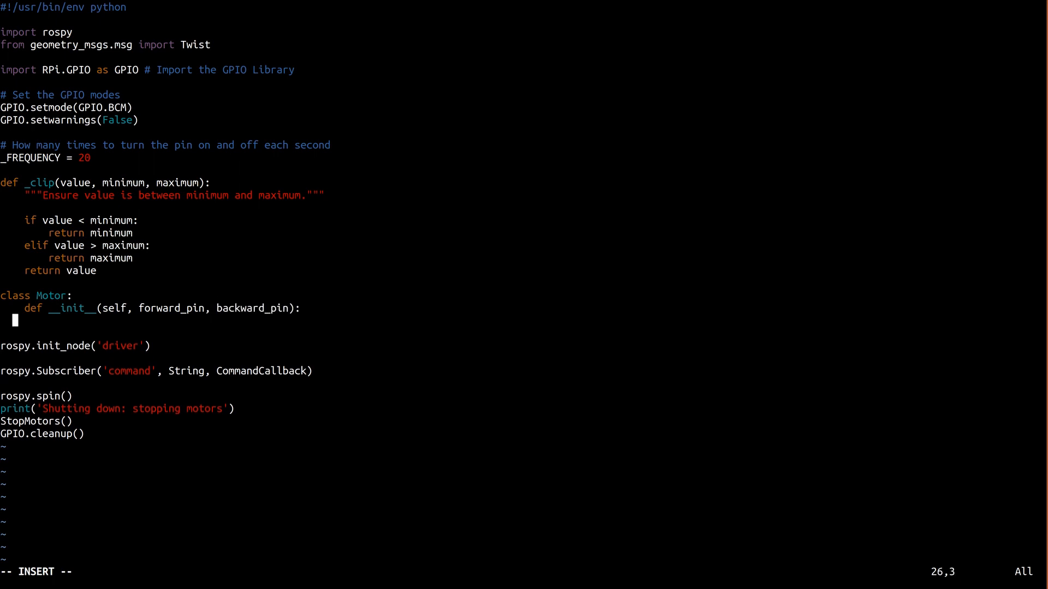
text(GPIO.setup(forward_pin, GPIO.OUT)
text(self._forward_pwm = GPIO.PWM)
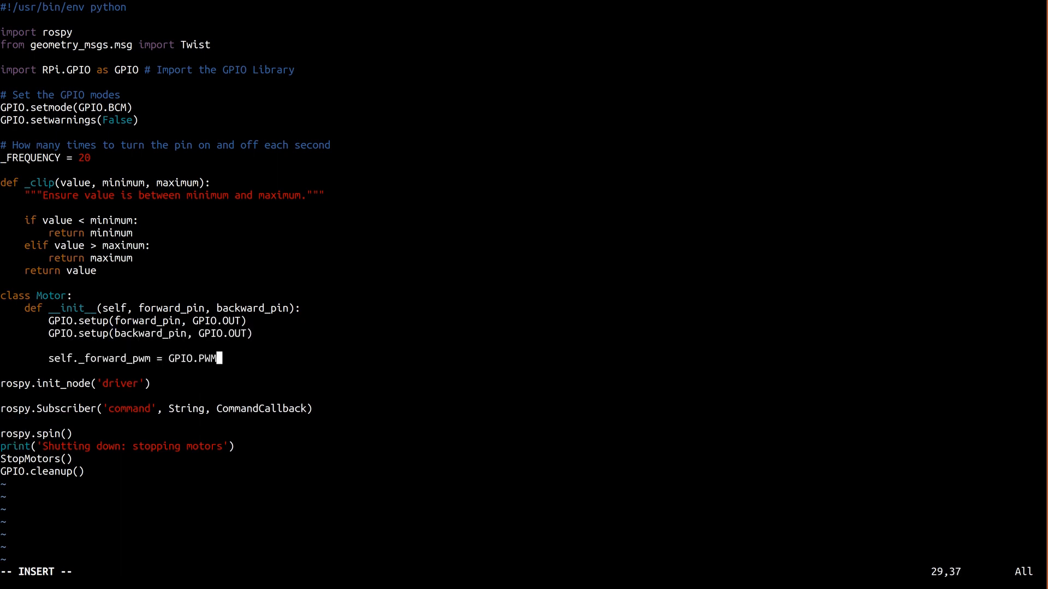
text((forward_pin, _FREQUENCY))
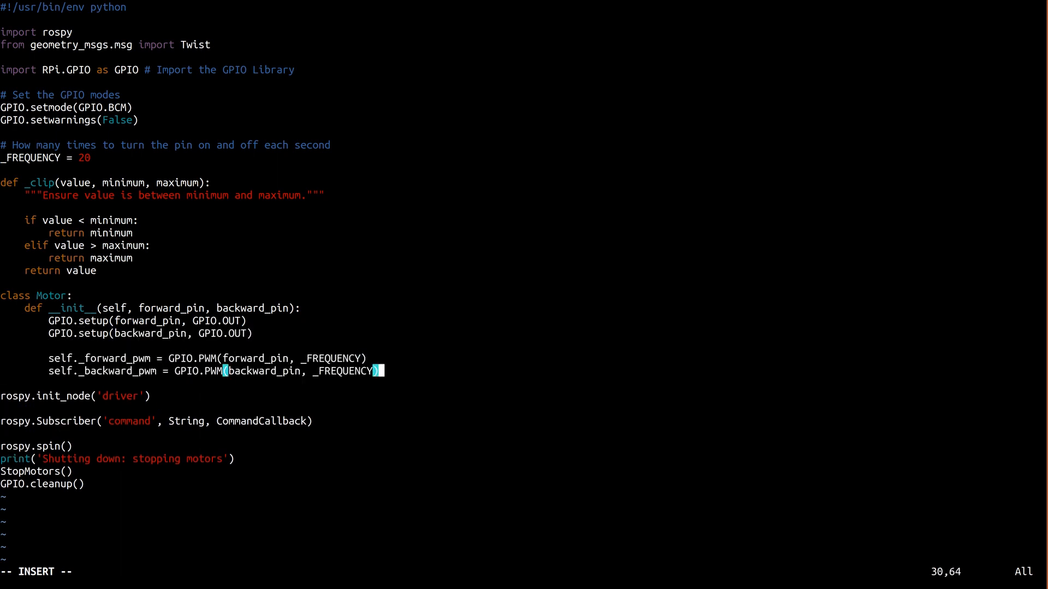
text(def move()
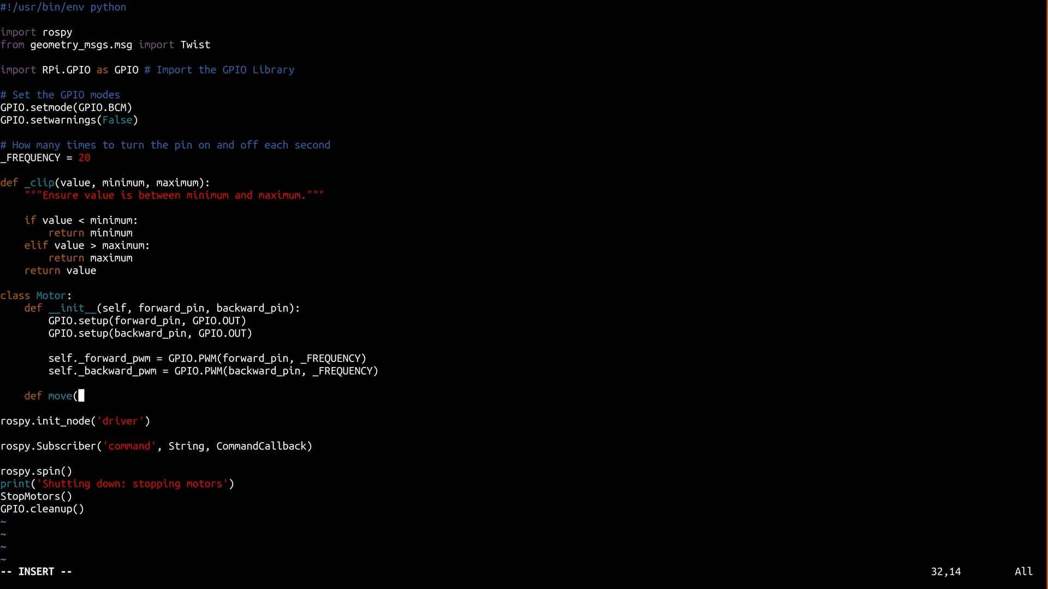
text(self, speed_percent):)
text(speed = _cl)
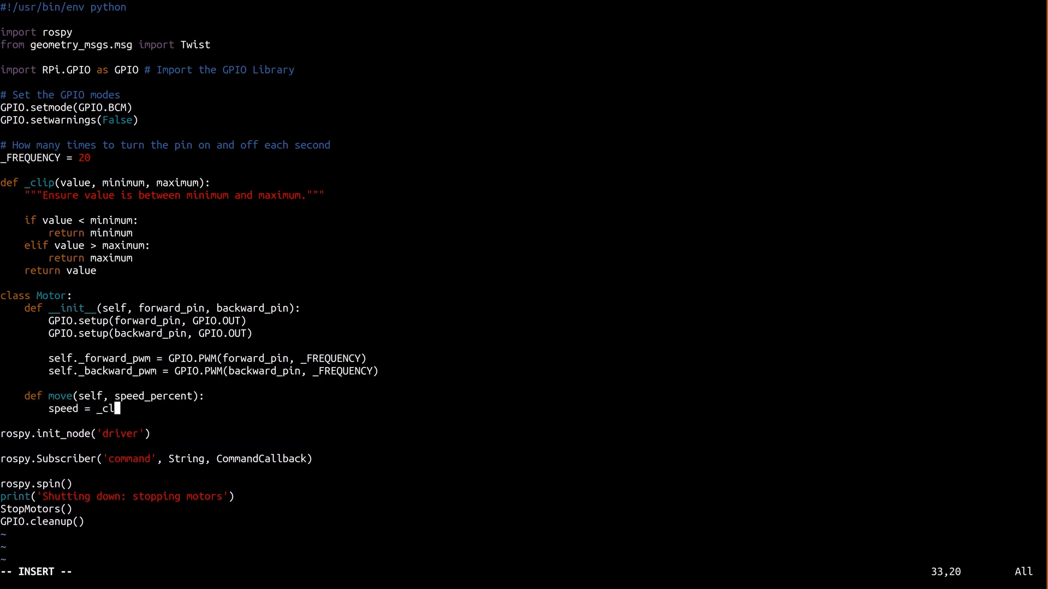
text(ip(abs(speed_percent), 0, 100))
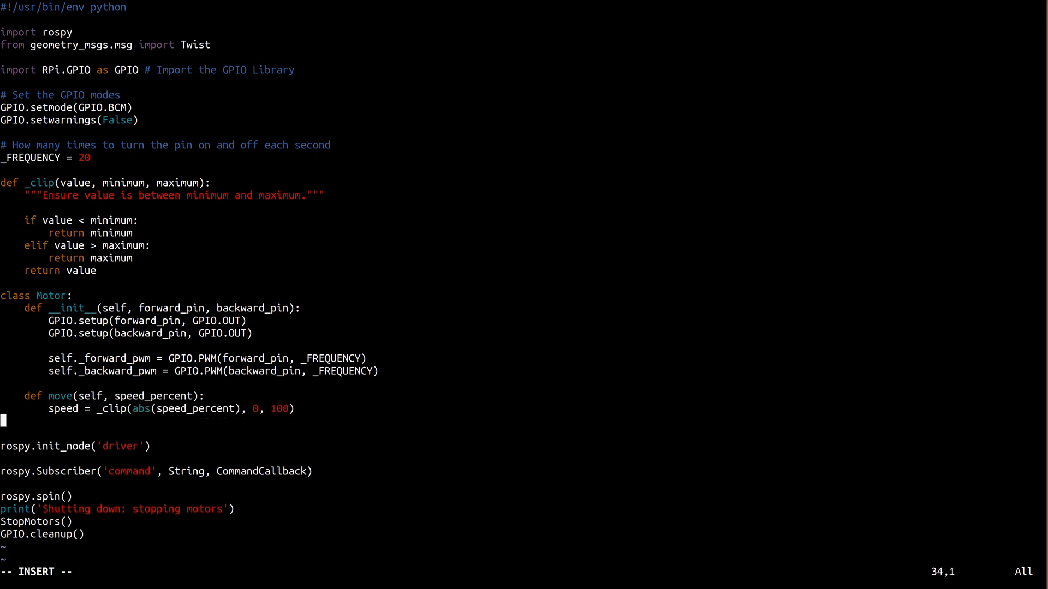
text(# Positive speeds move wheels forw)
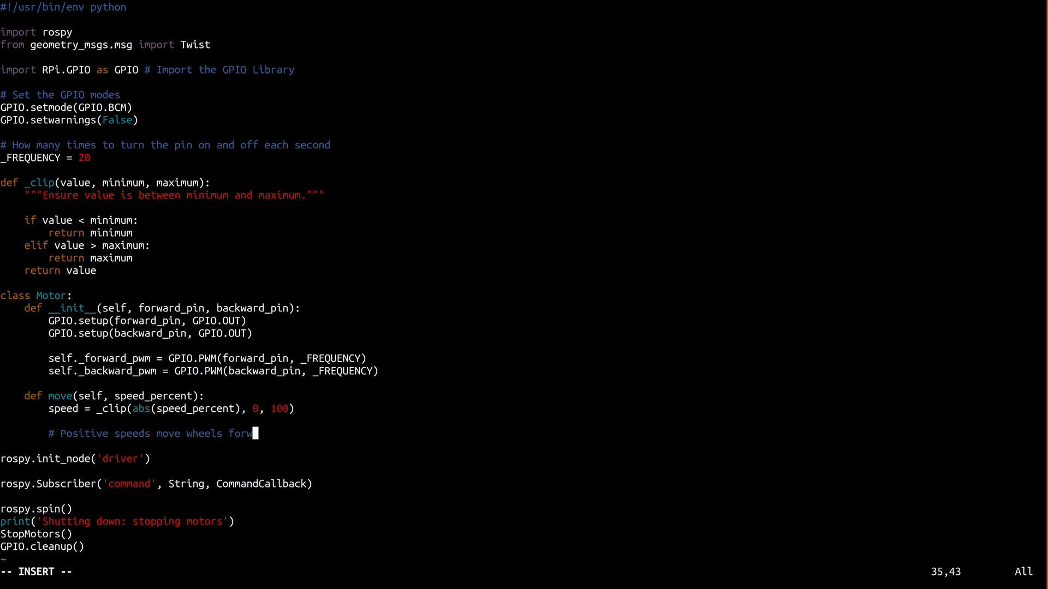
text(ard, negative speeds move wheels)
text(class D)
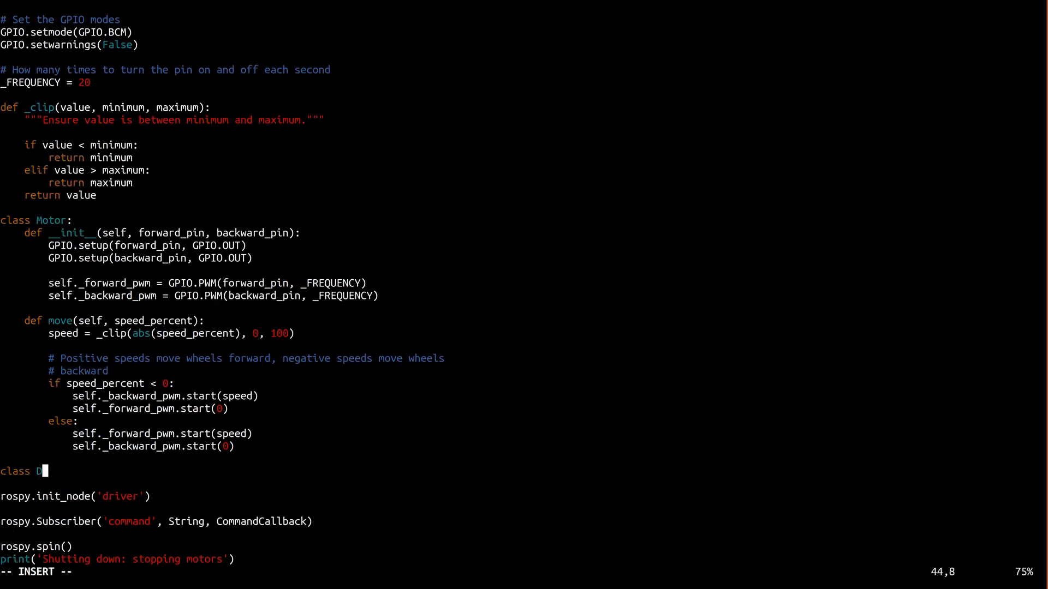
text(river:)
text(def __)
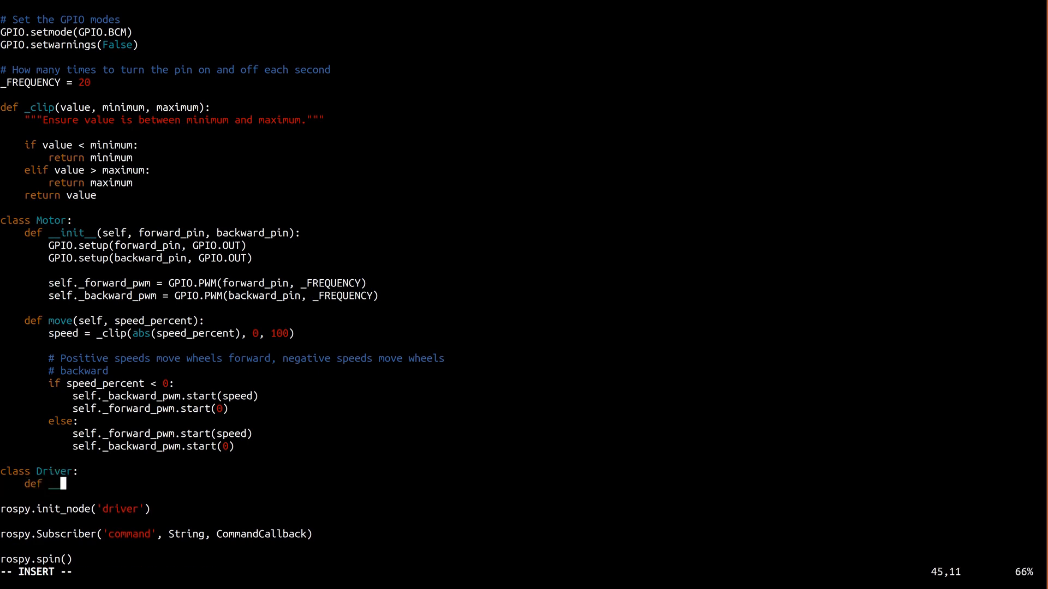
text(init__()
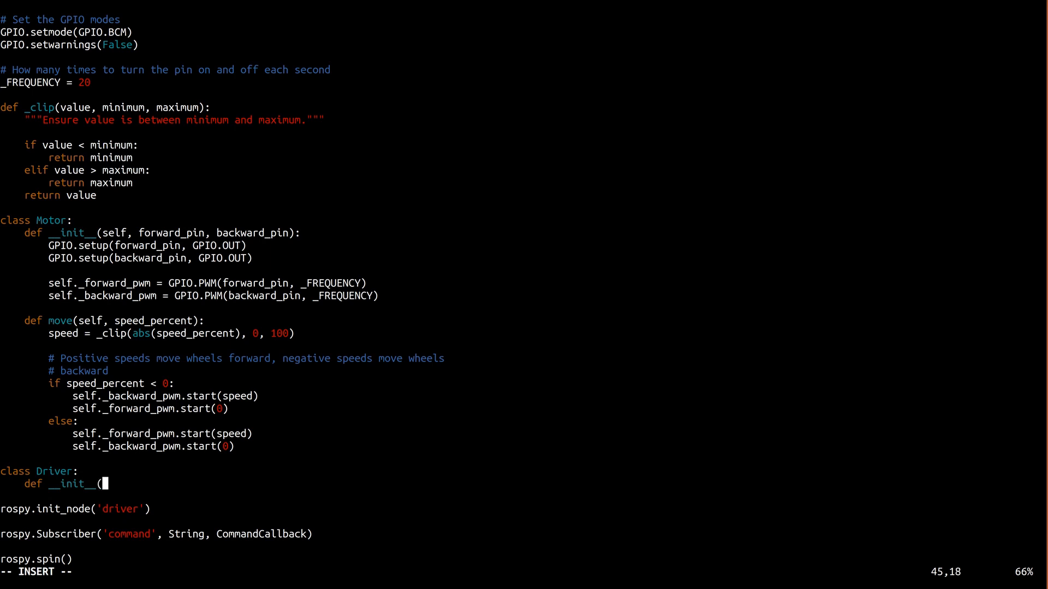
text(self):)
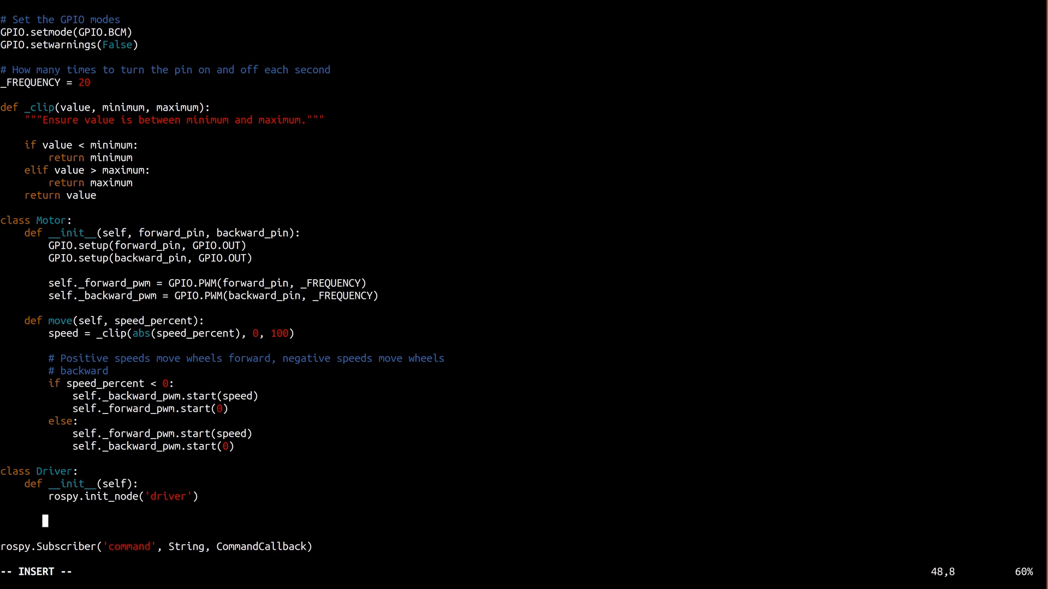
text(self._last_received = rospy.get_time()
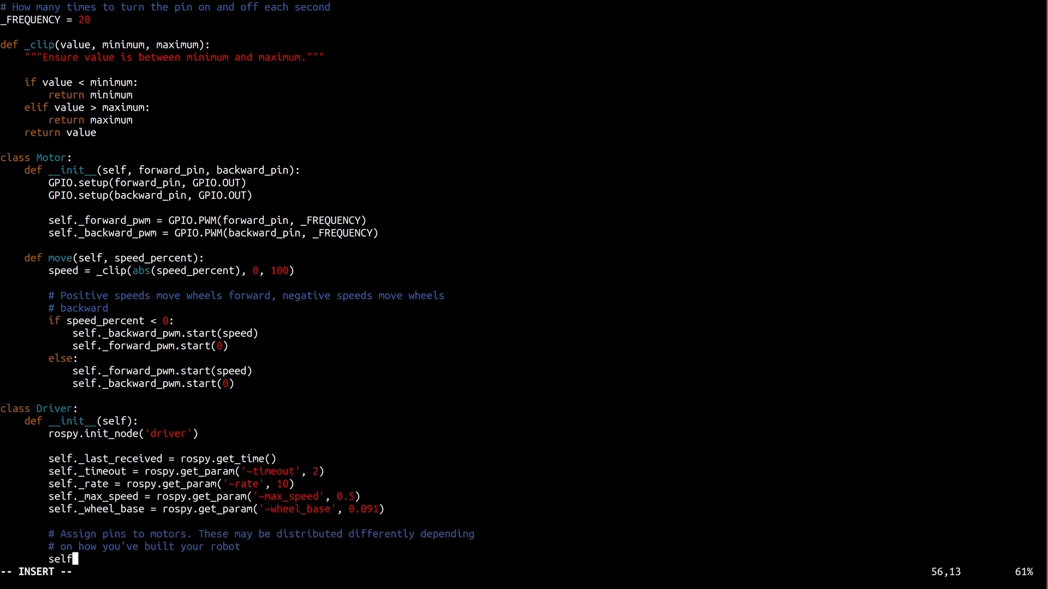
text(._left_motor = Moto)
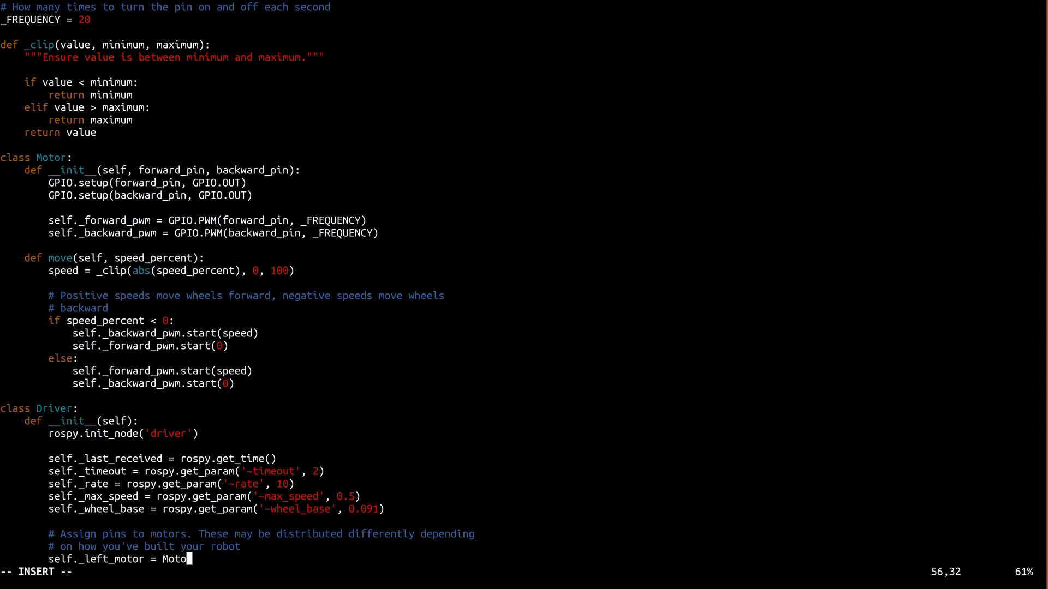
text(r(10, 9))
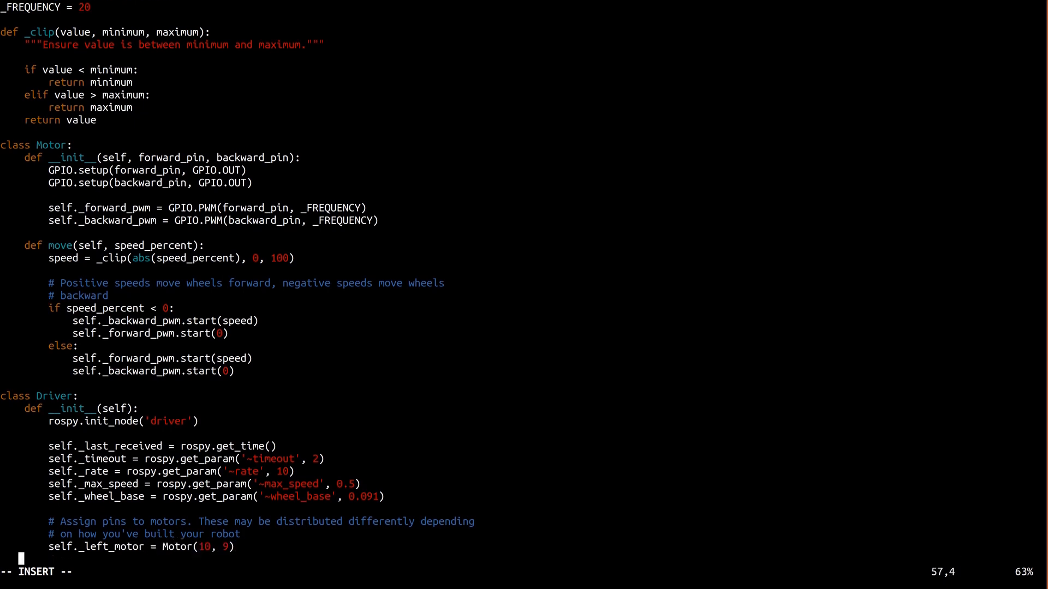
text(self._right_m)
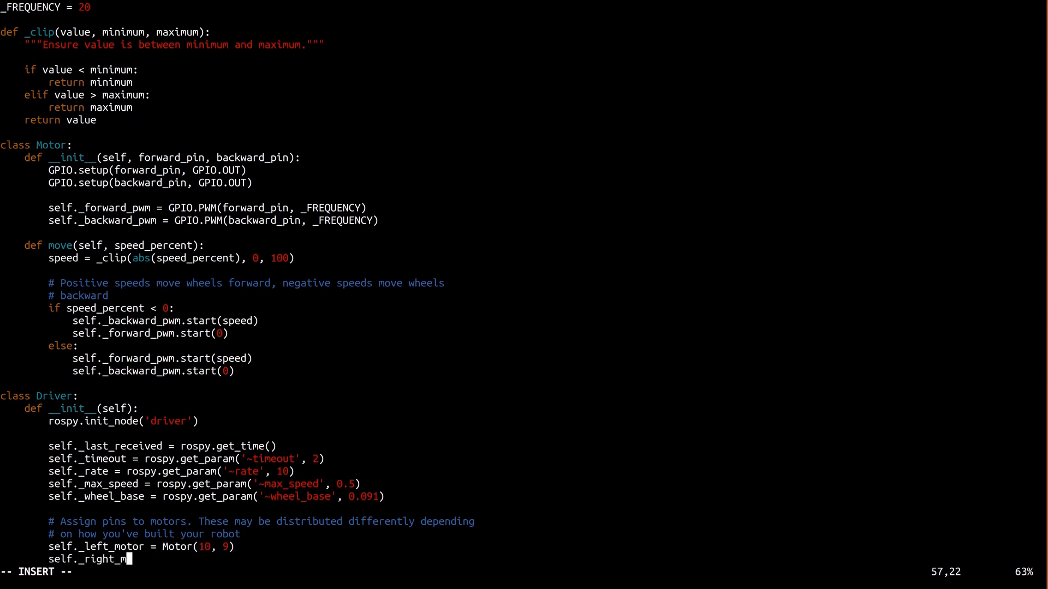
text(otor = Motor()
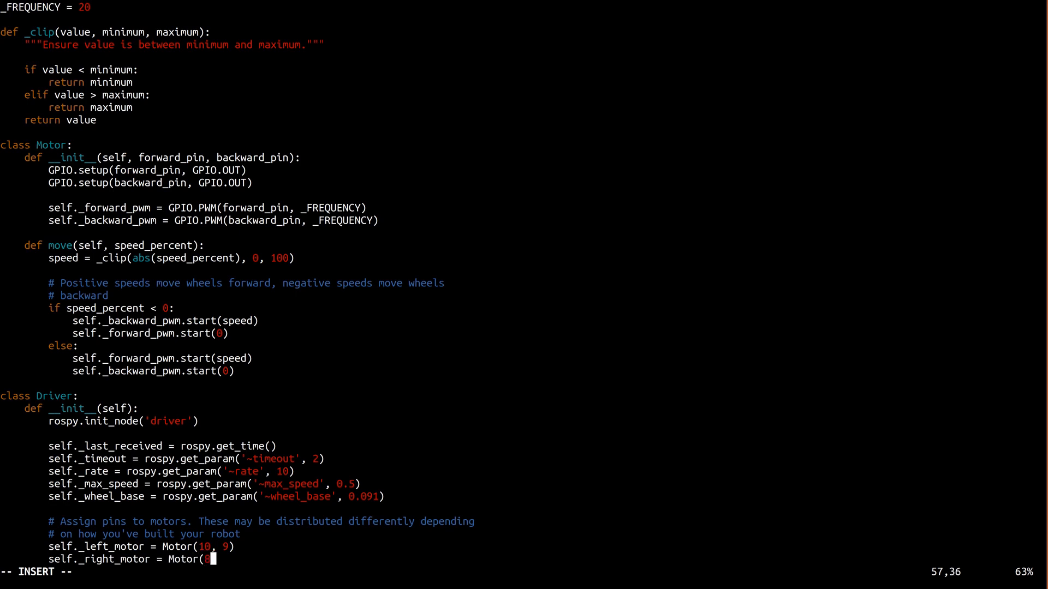
text(8, 7))
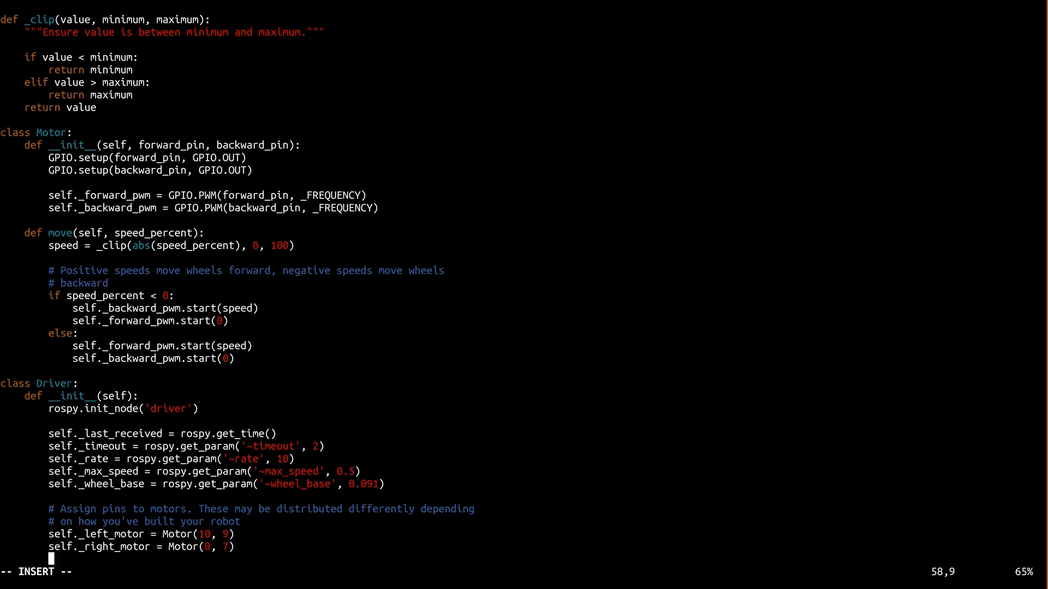
text(self._left_speed_percent = 0)
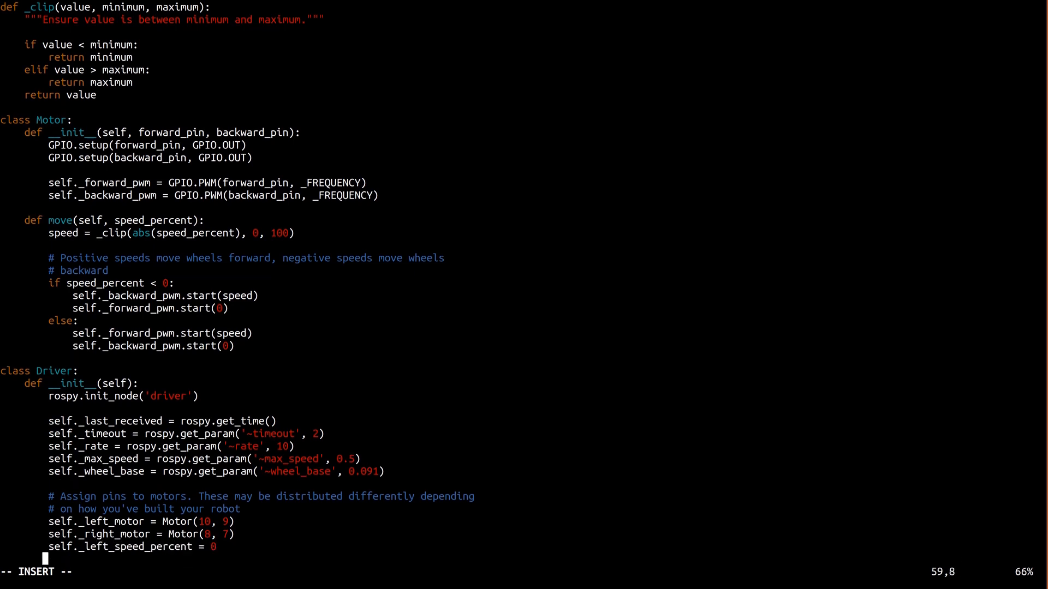
text(self._right_speed_percent = 0)
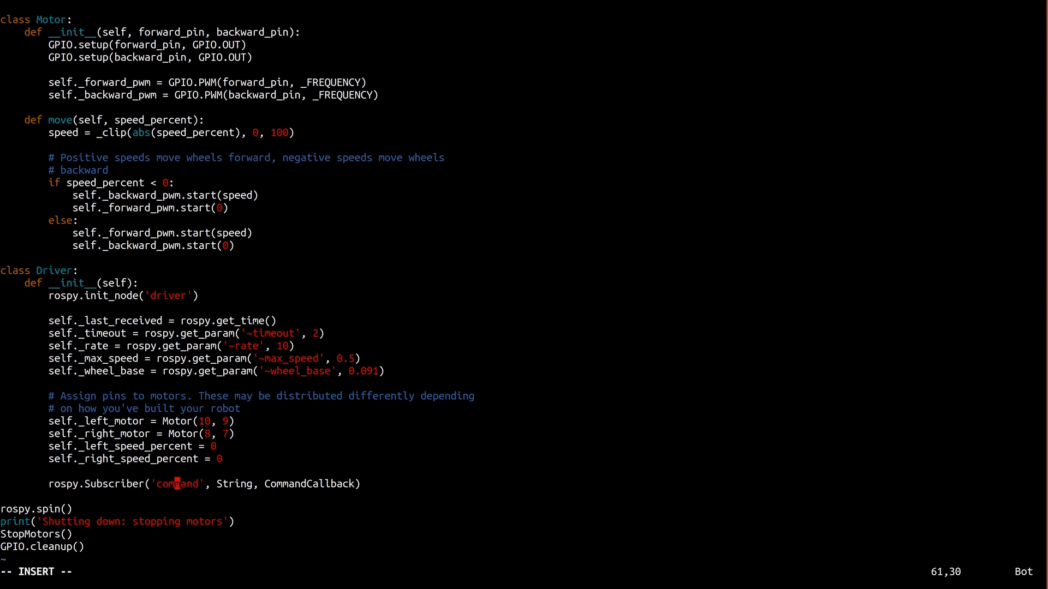
text(cmd_vel)
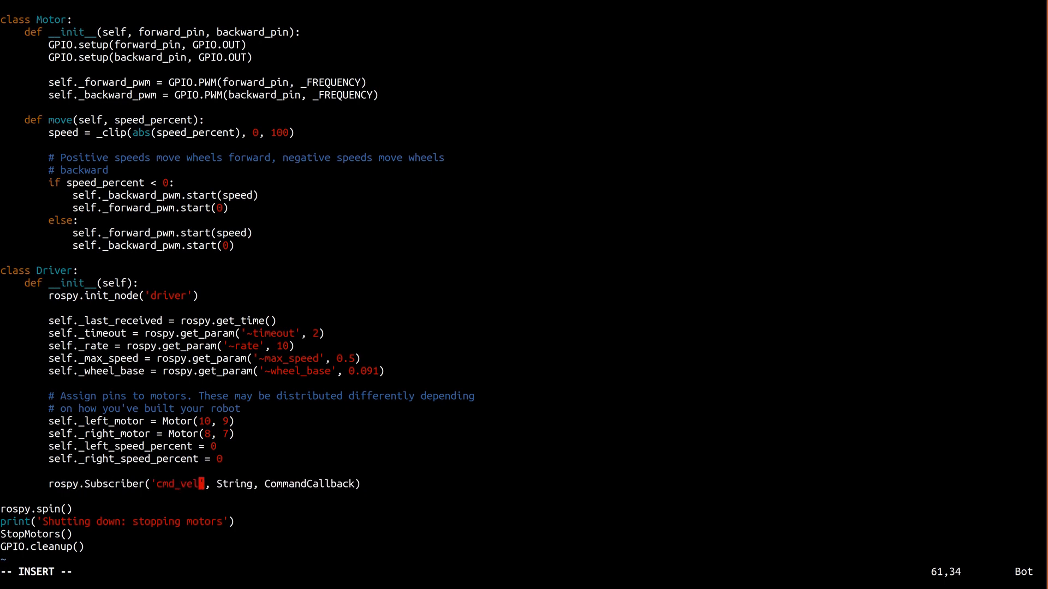
text(Twist)
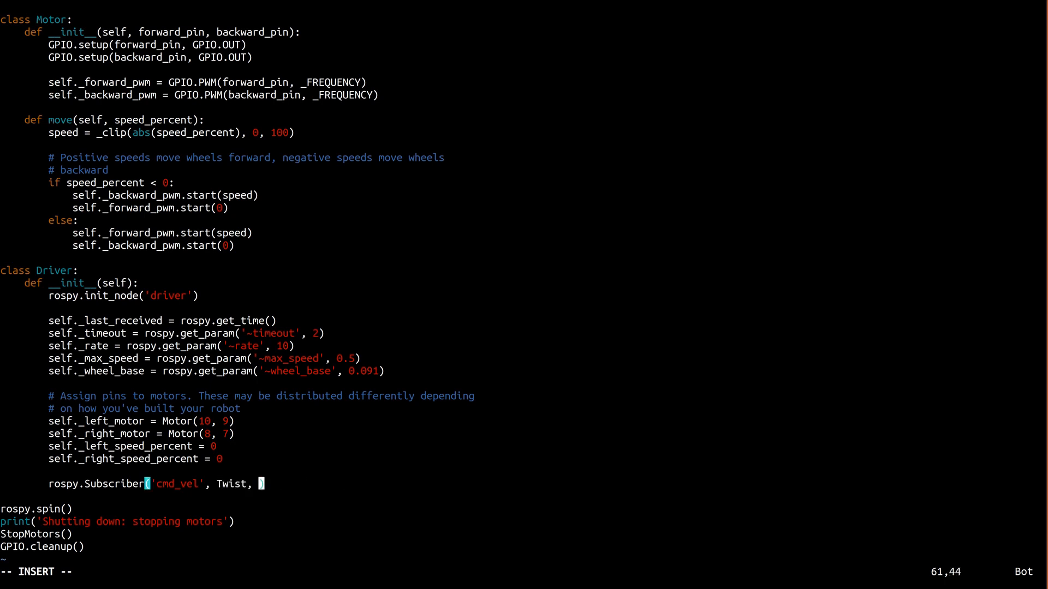
text(self._velocity_received_callback)
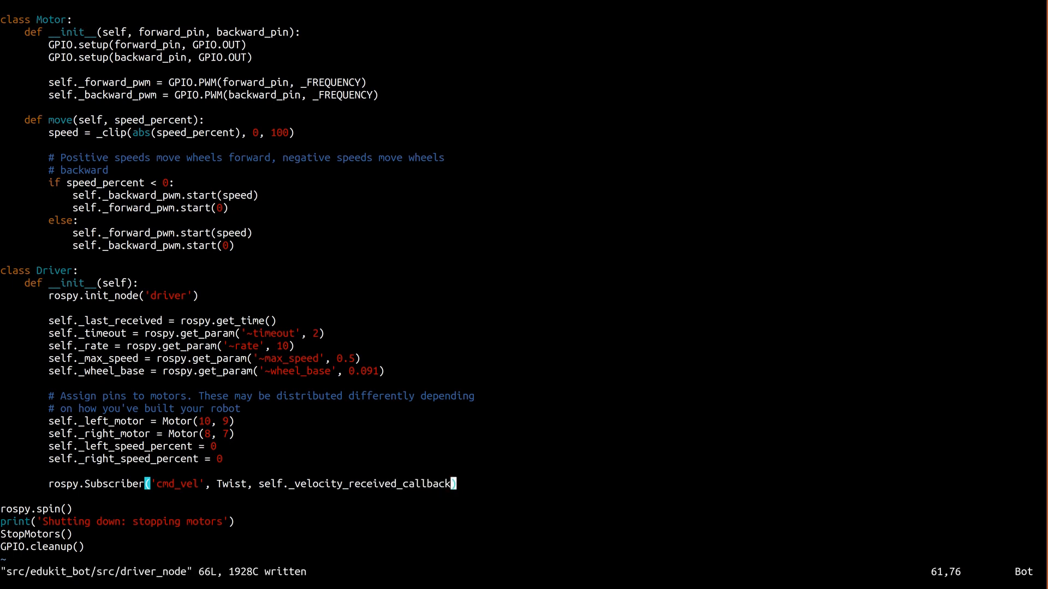
text(def _velocity_received_callback(self, message):)
text(self._left_speed_percent =)
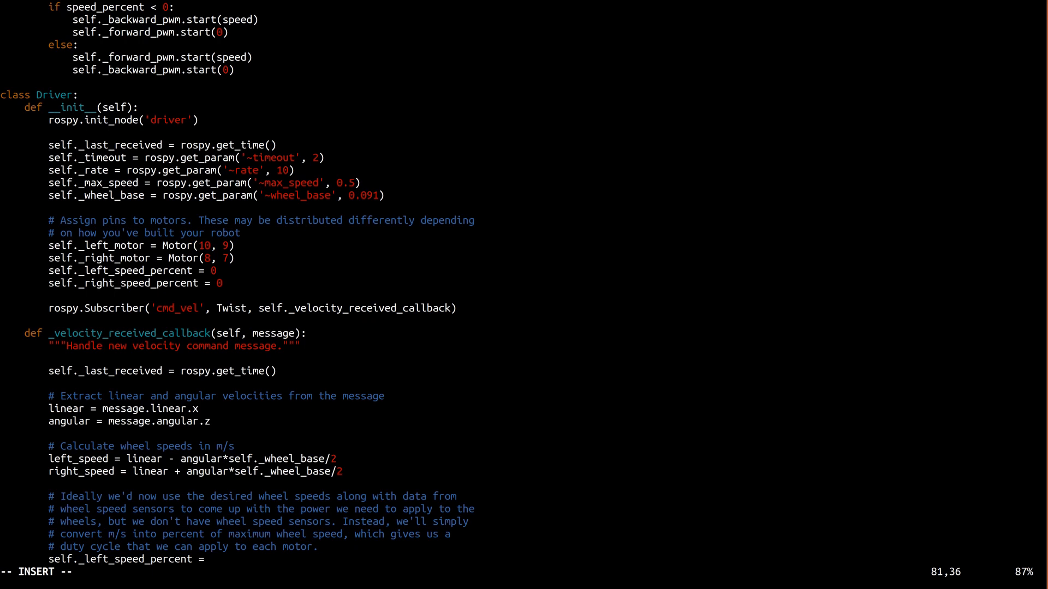
text(100 * le)
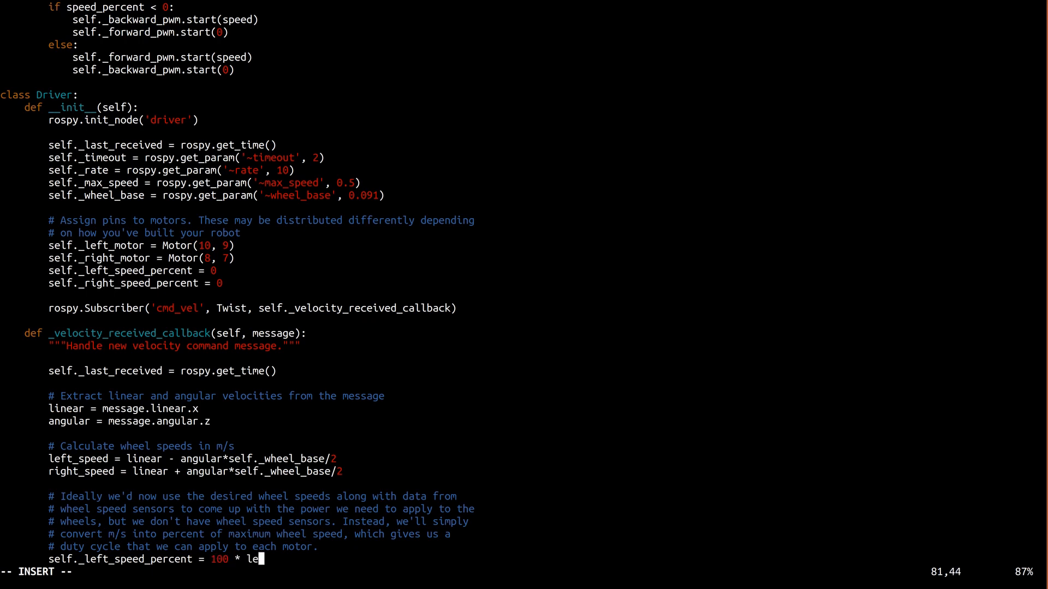
text(ft_speed/self._max_speed)
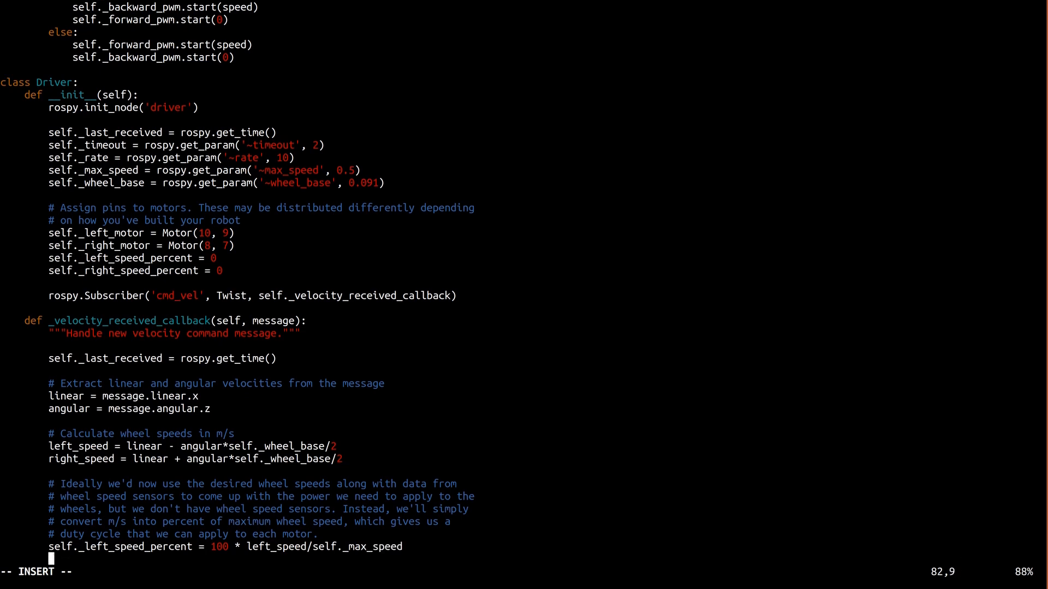
text(self._right_speed_percent =)
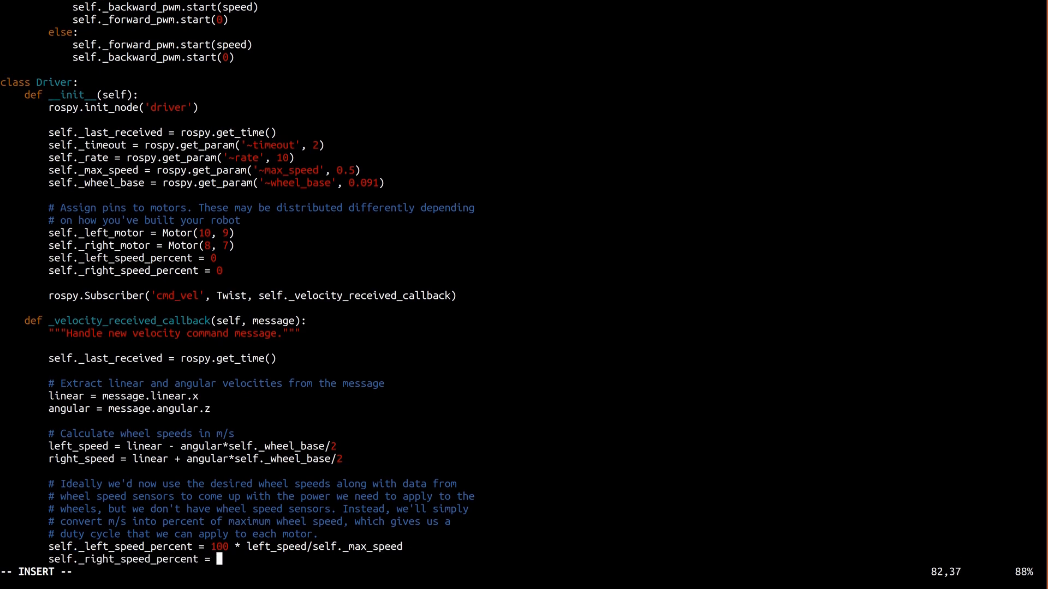
text(100 * right_speed/self._ma)
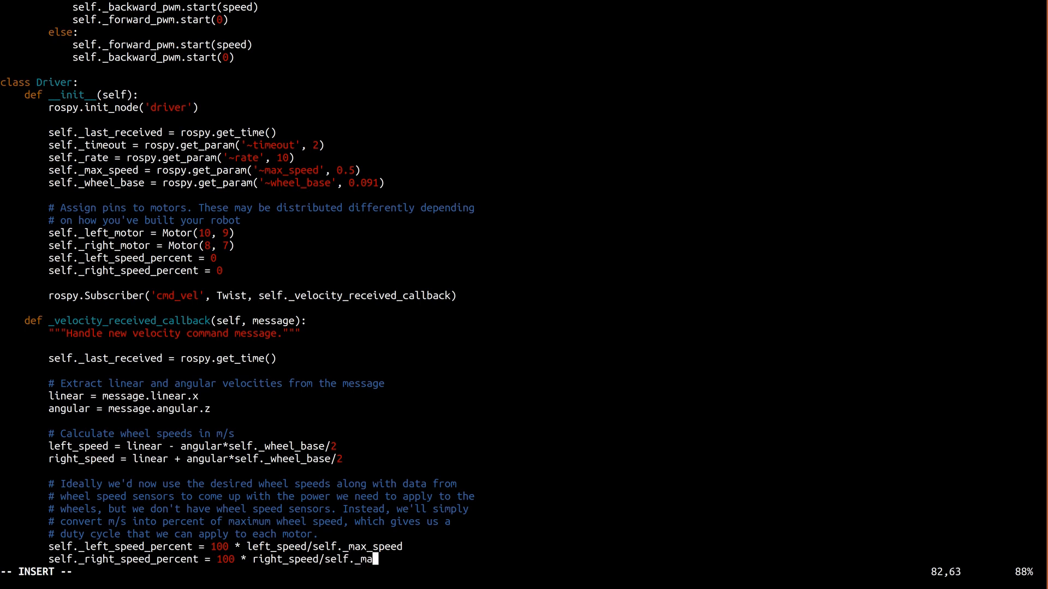
text(x_speed)
text(# If we haven't rece)
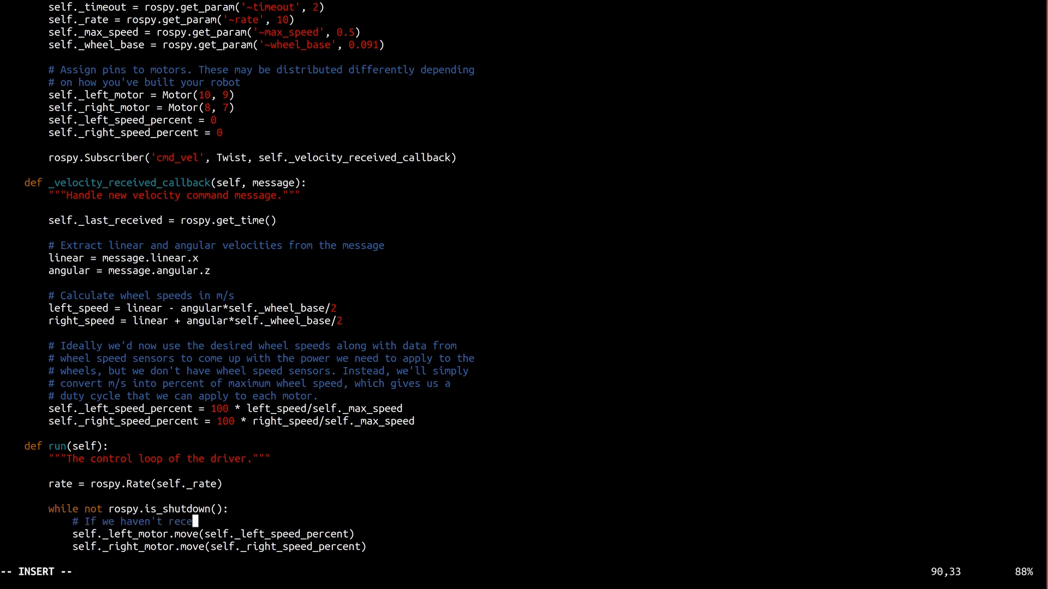
text(ived new commands for a while, we)
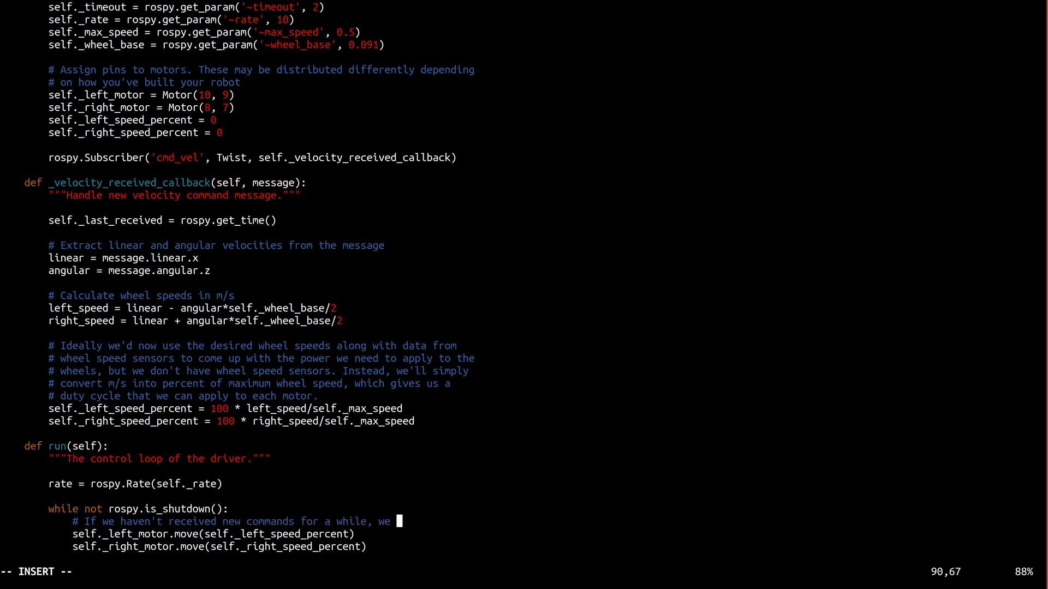
text(may have lost)
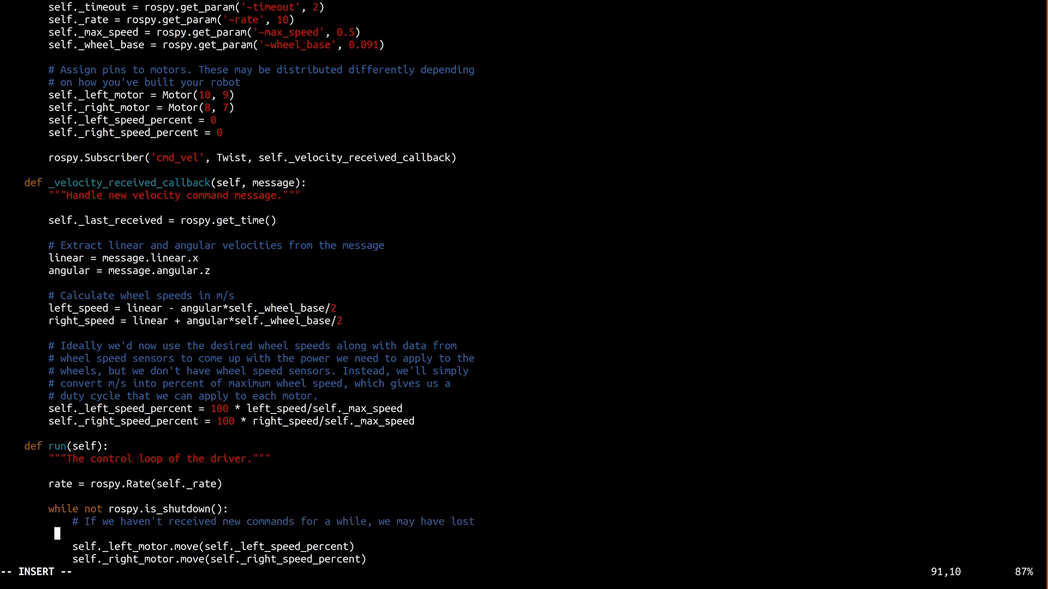
text(# contact with the commander-- stop moving)
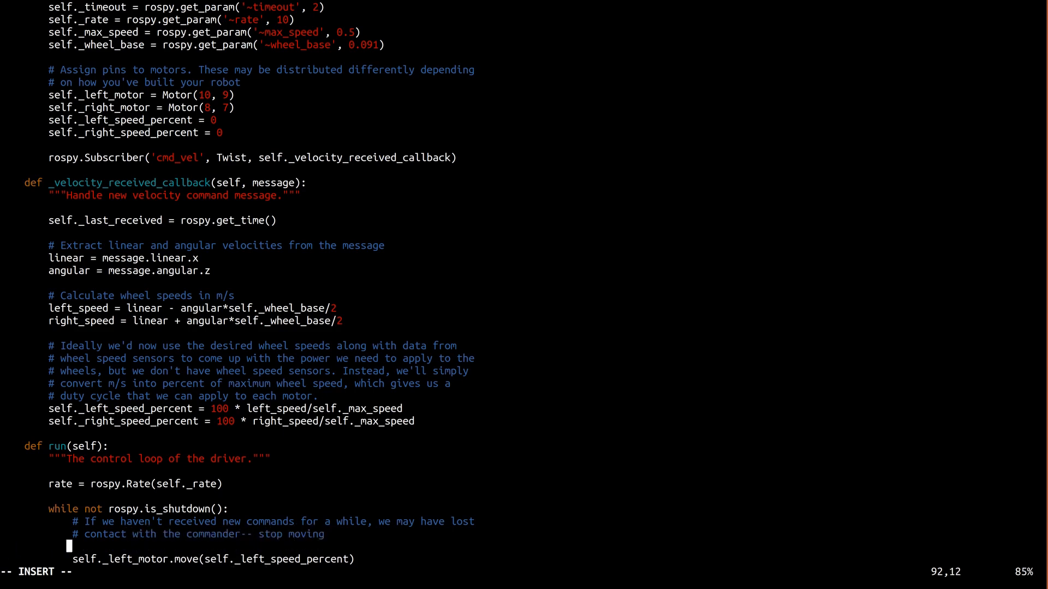
text(delay = rospy.get_time() - self._last_received)
text(if delay <)
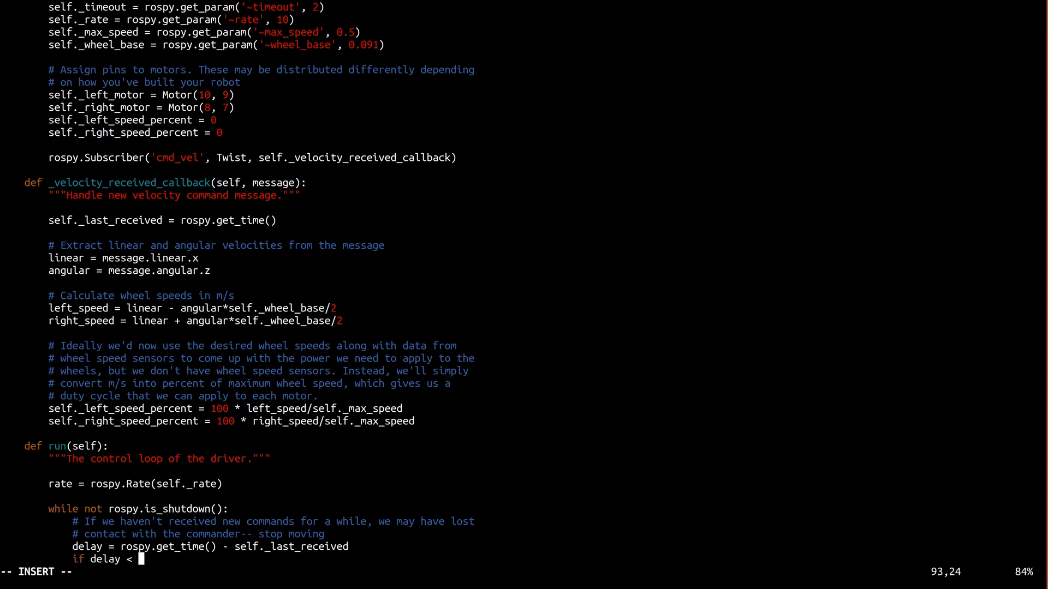
text(self._timeout:)
text(def main():)
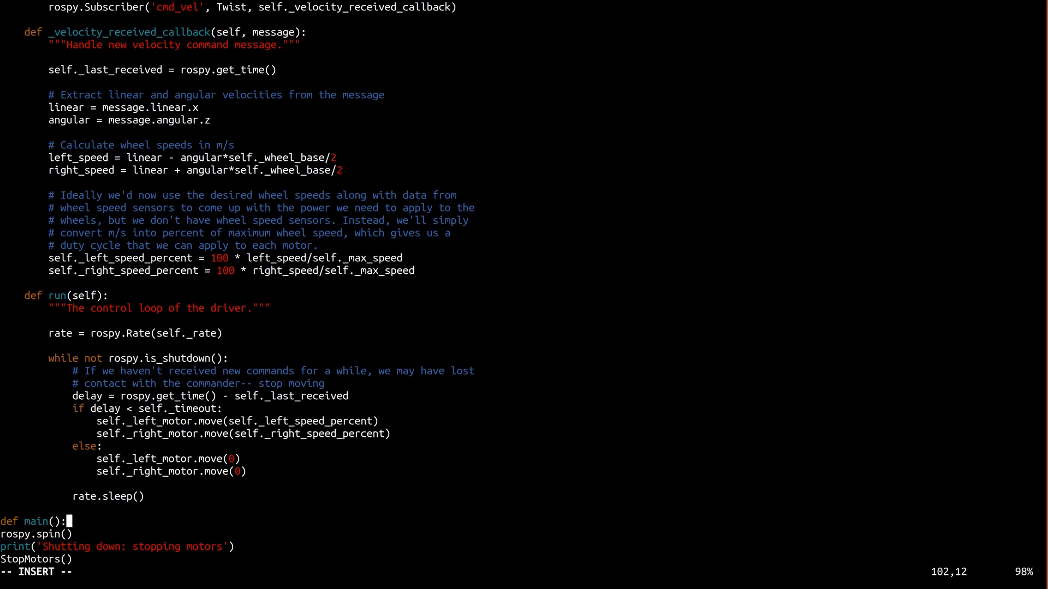
text(driver = Driver())
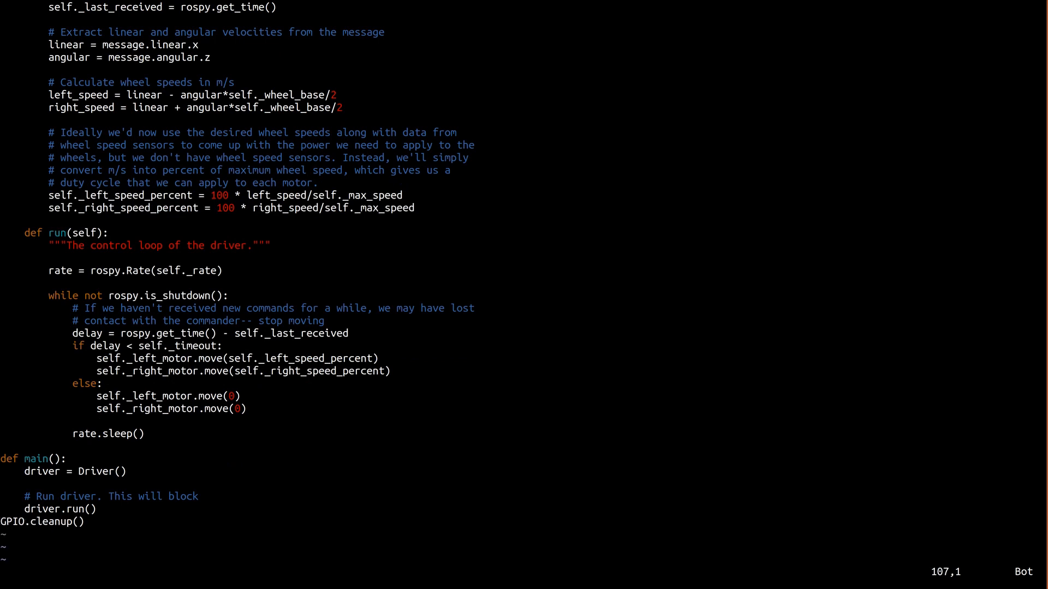
text(if __name__ == '__main__':)
text(main()
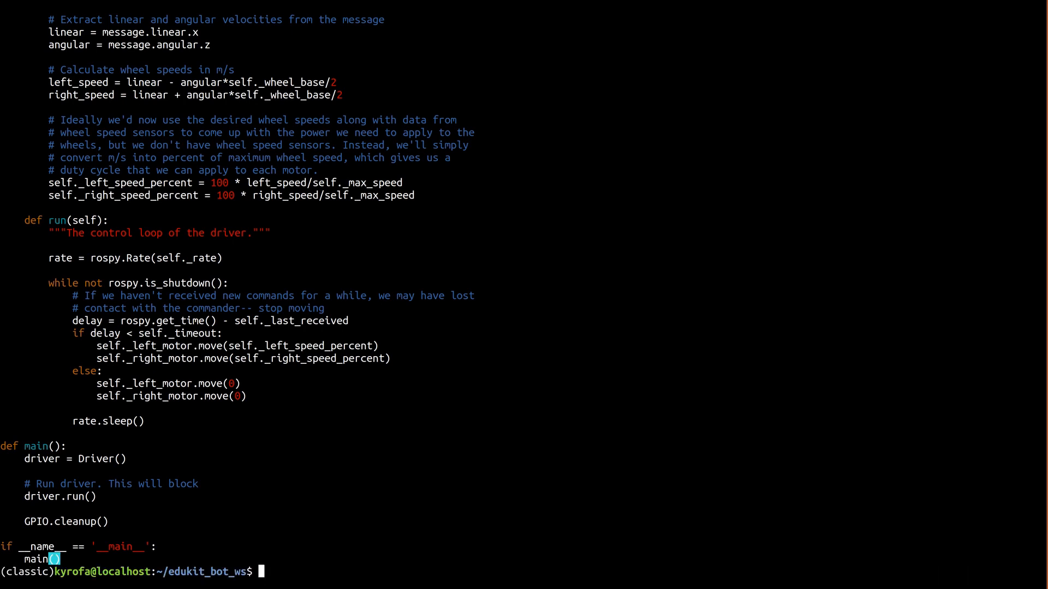
text(catkin_make)
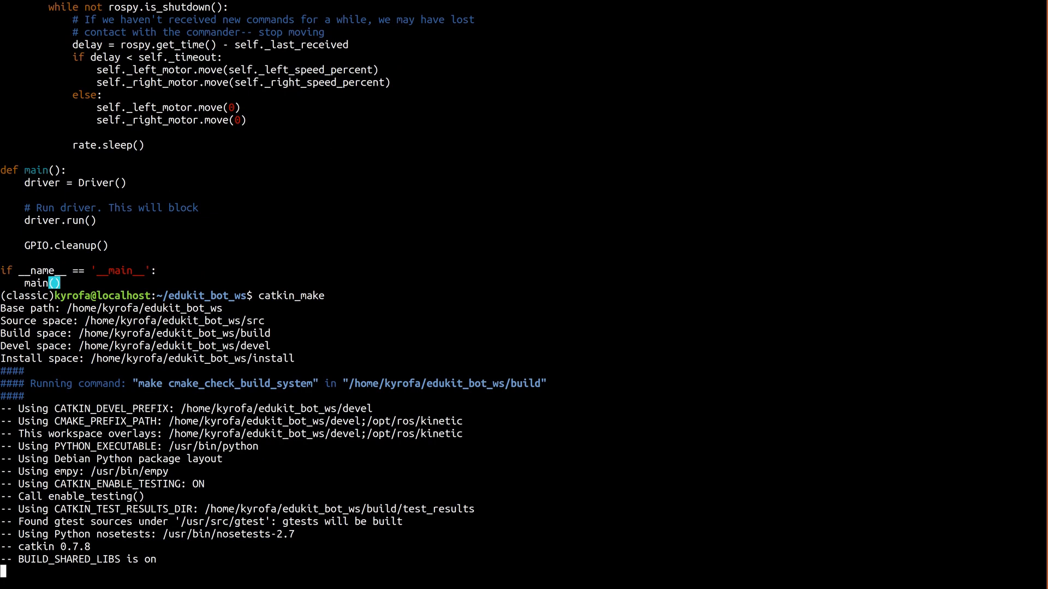
scroll(down, 3)
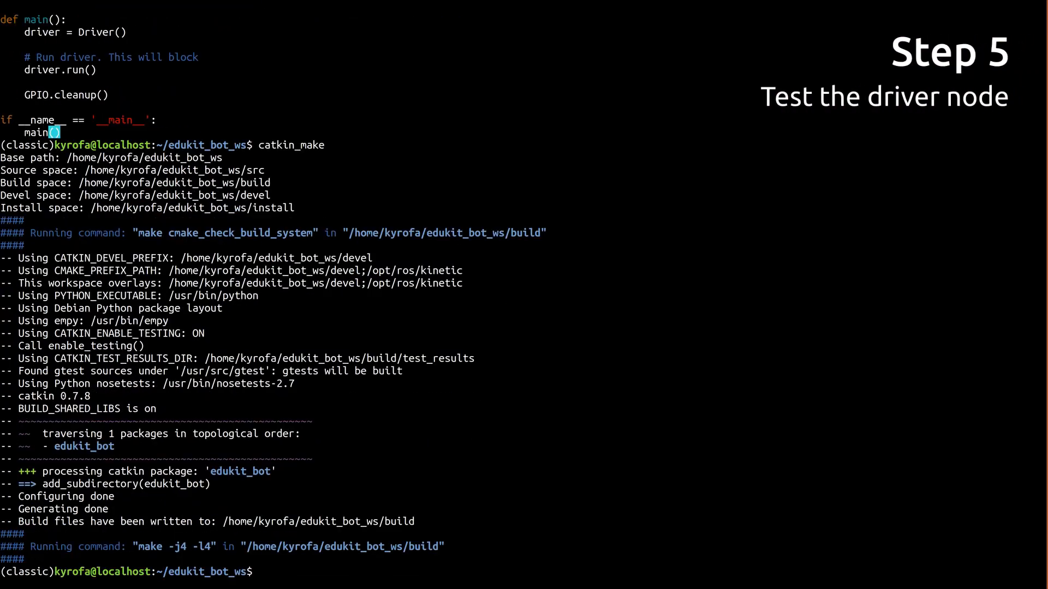
text(sudo c)
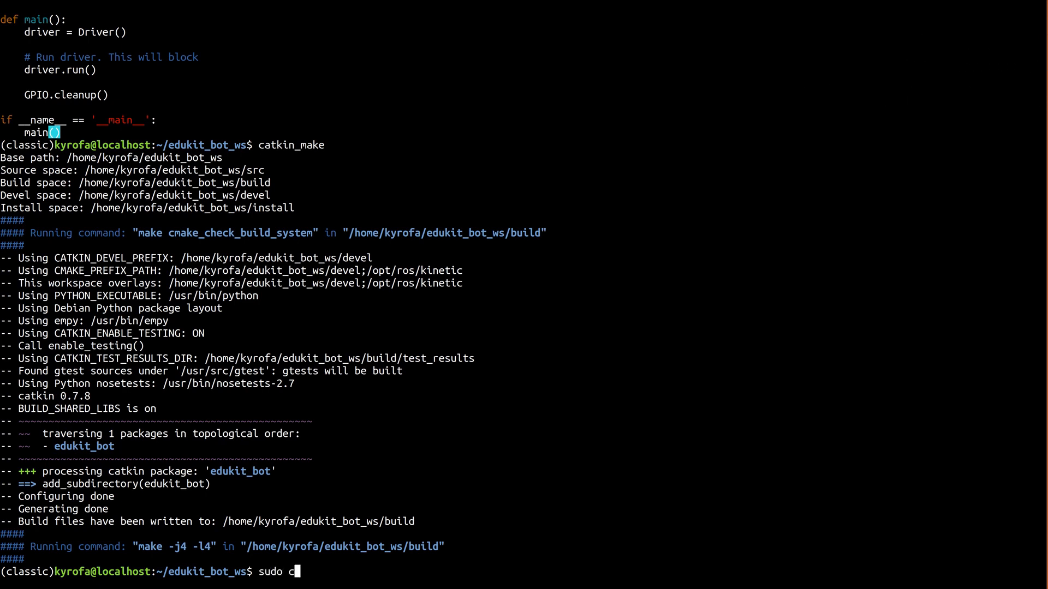
text(hmod a+)
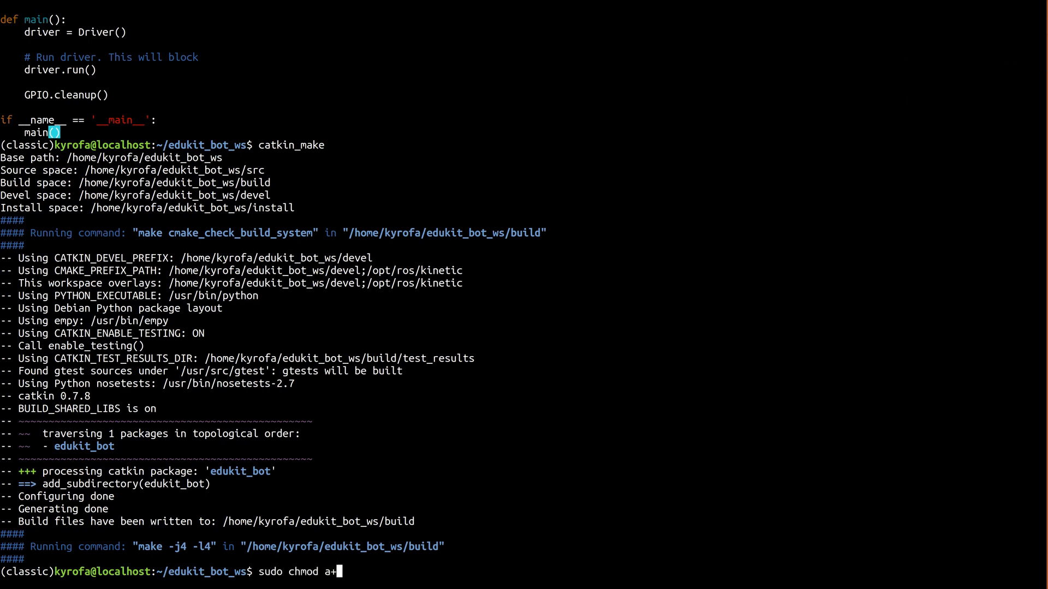
text(rw /dev/gpiome)
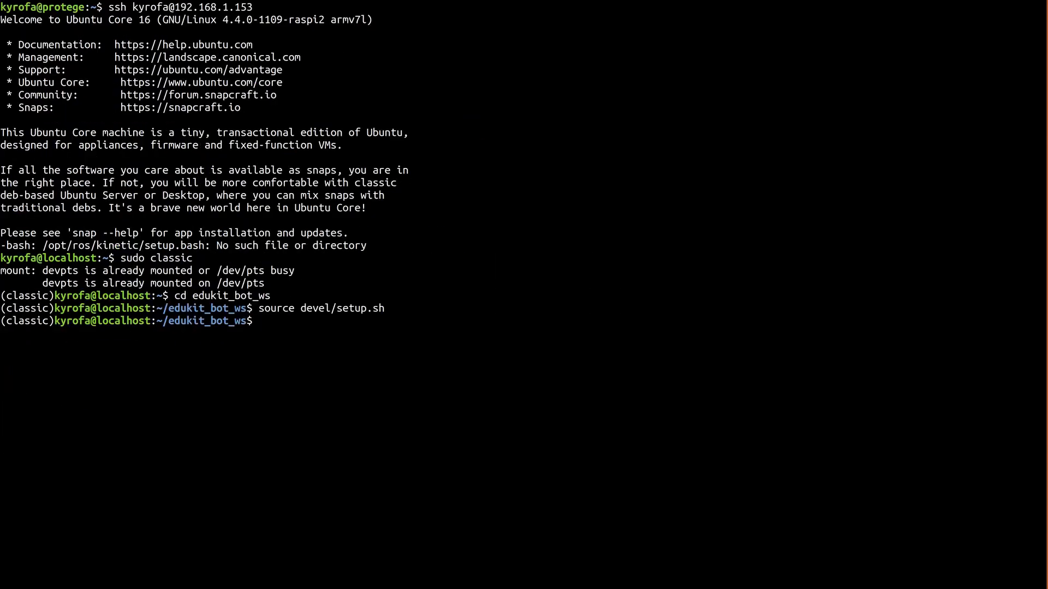
text(rosrun joy joy_node)
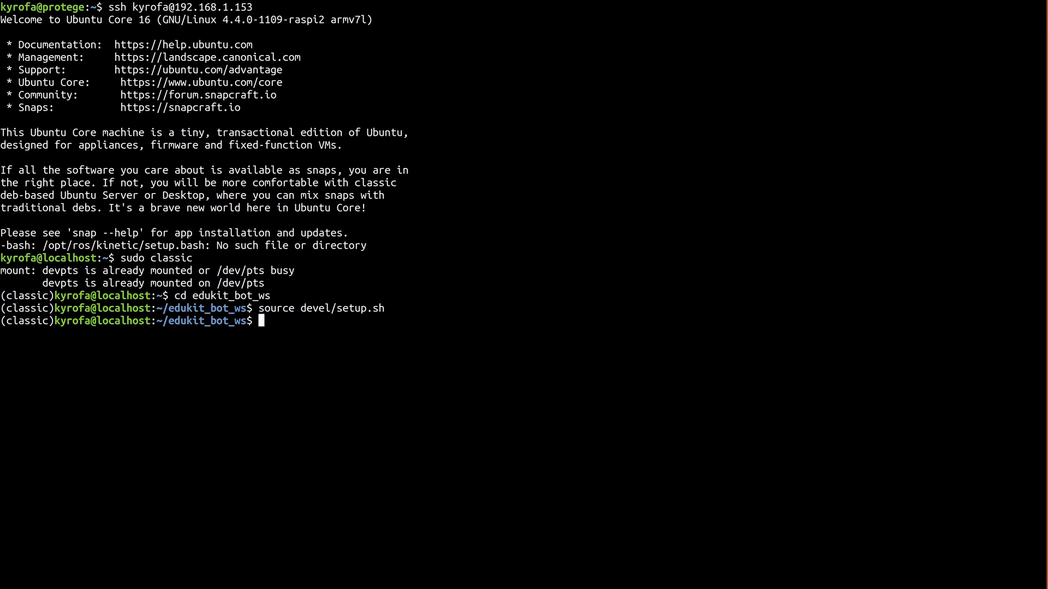
text(ros)
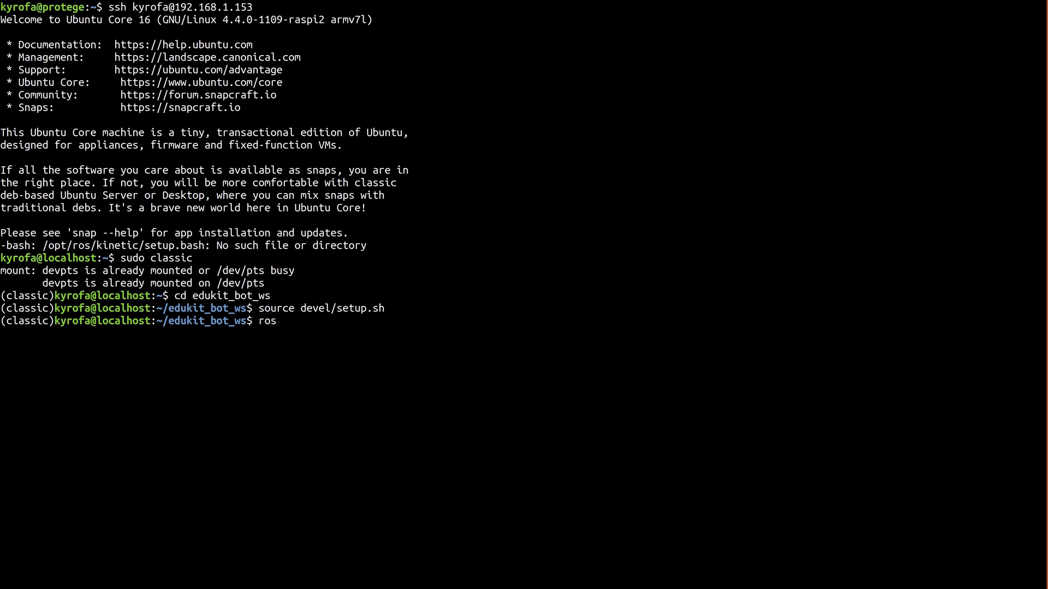
text(run)
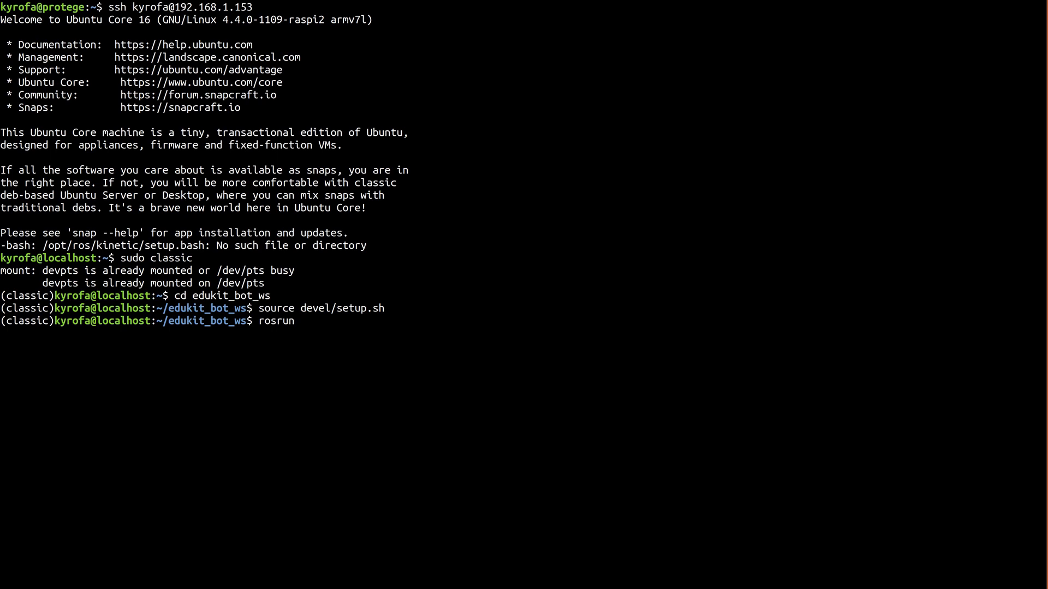
text(teleop)
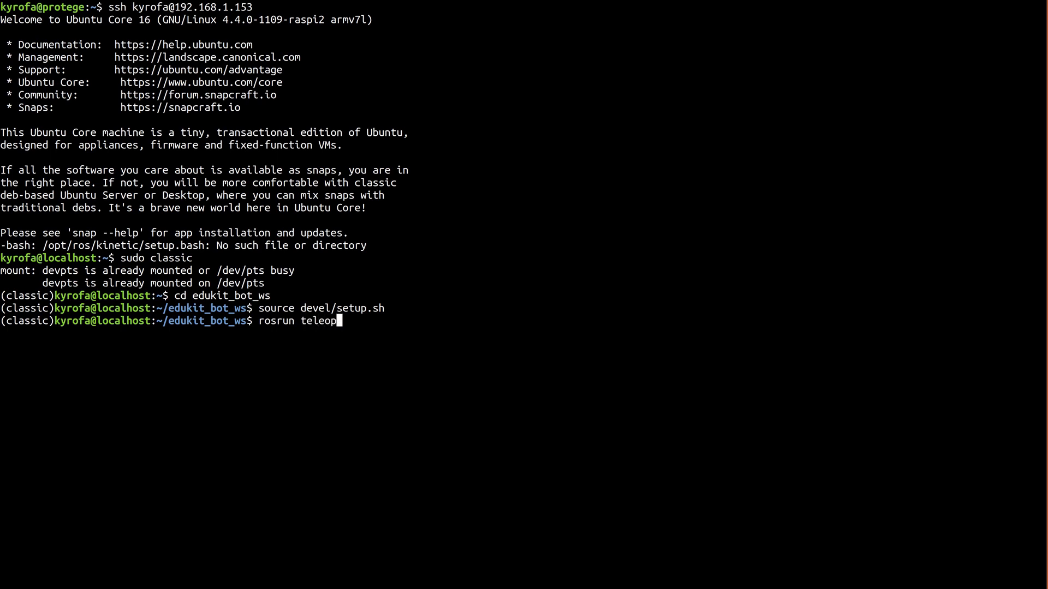
text(_twist)
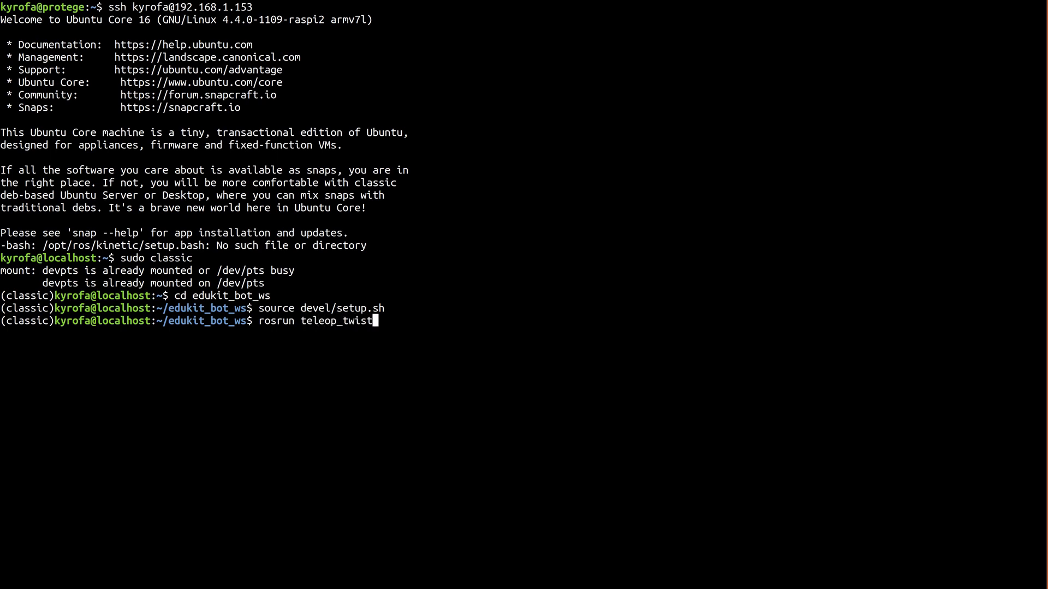
text(_joy)
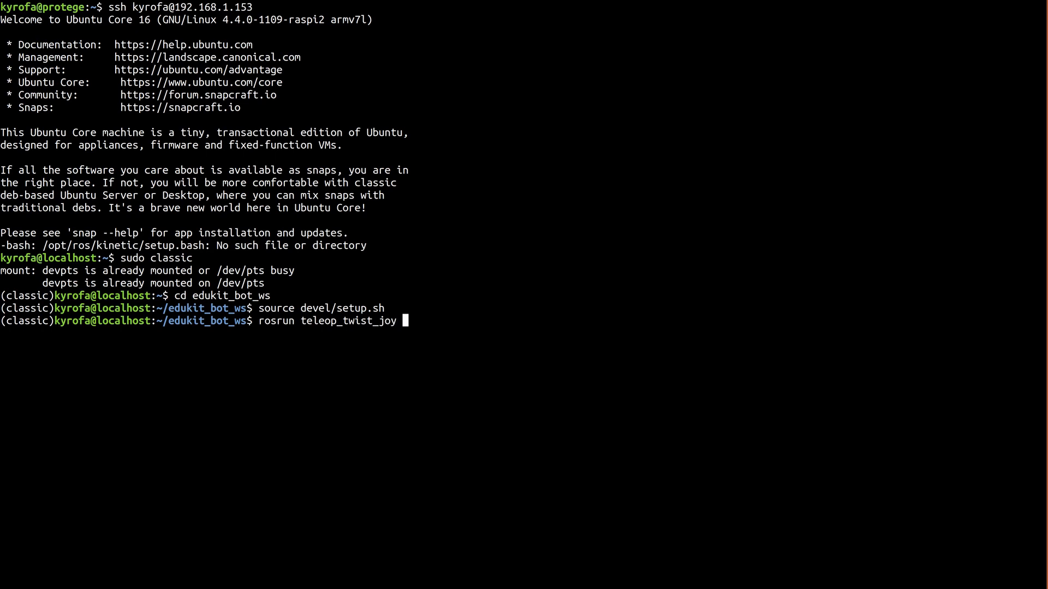
text(teleop)
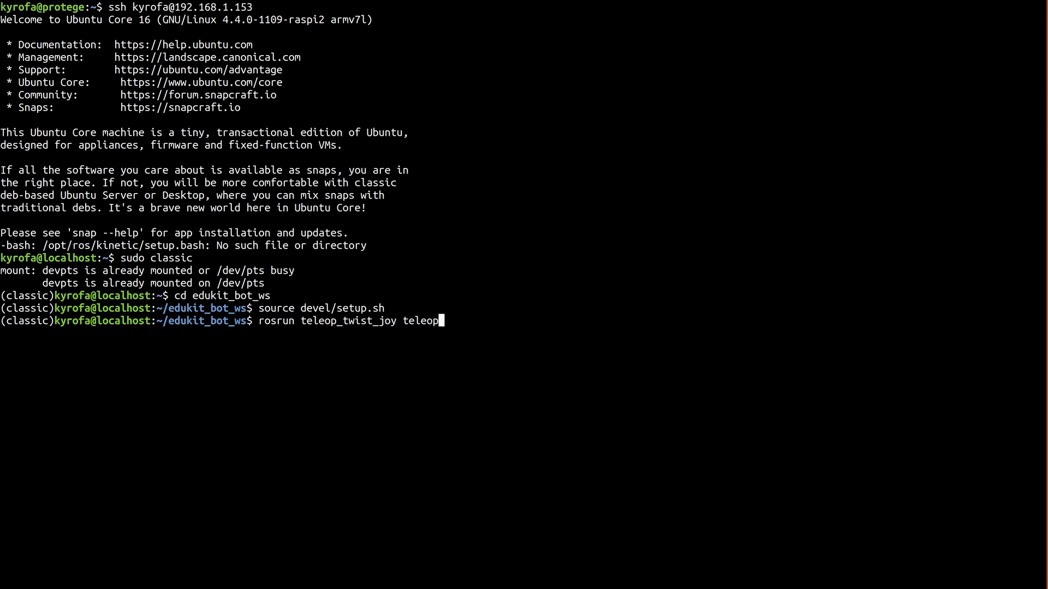
text(_node)
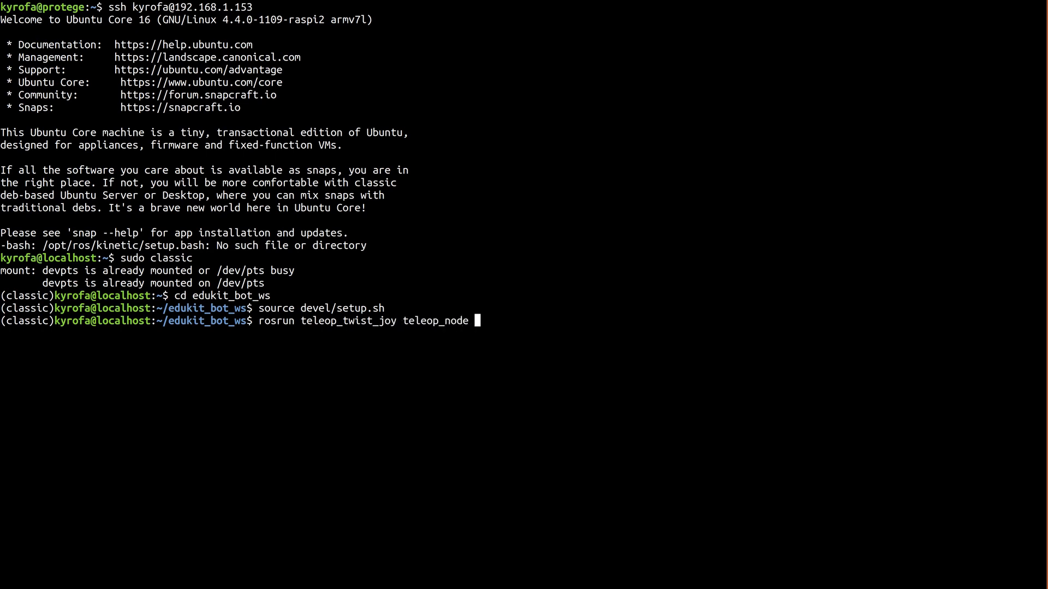
text(_scale_)
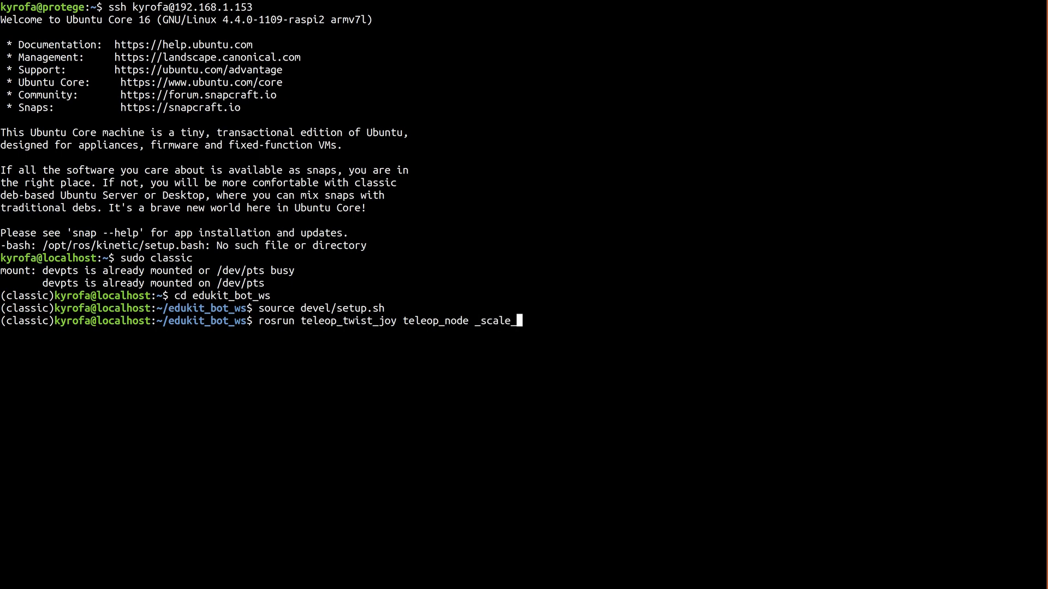
text(angular:)
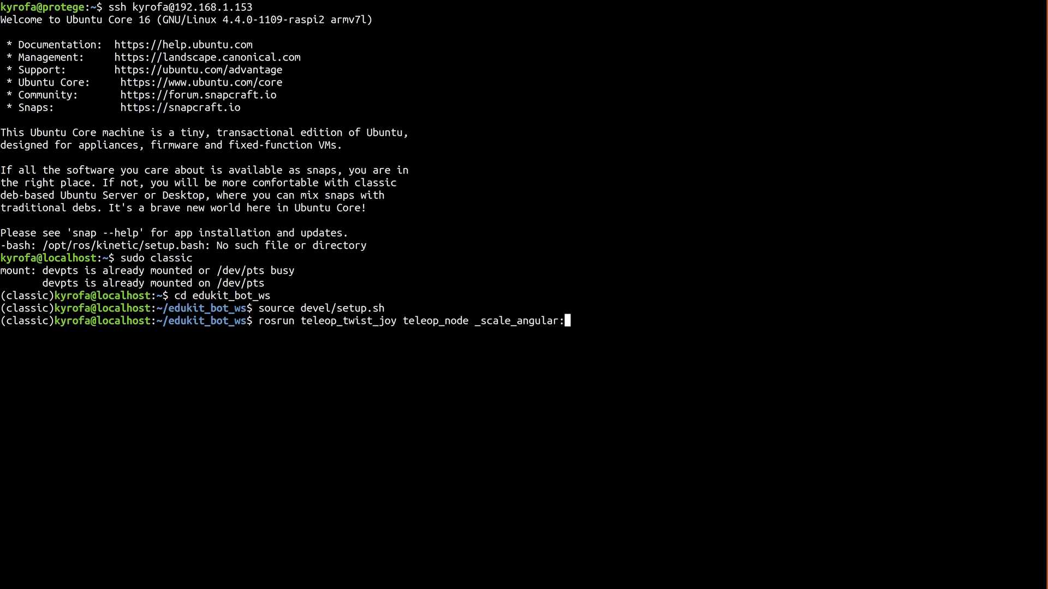
text(=4)
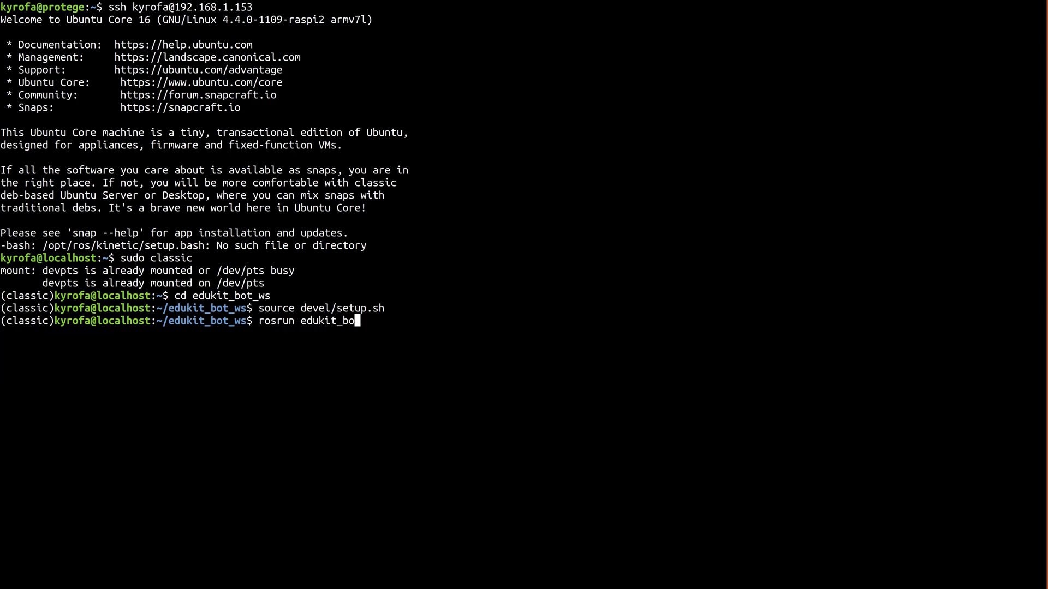
text(t driver_node)
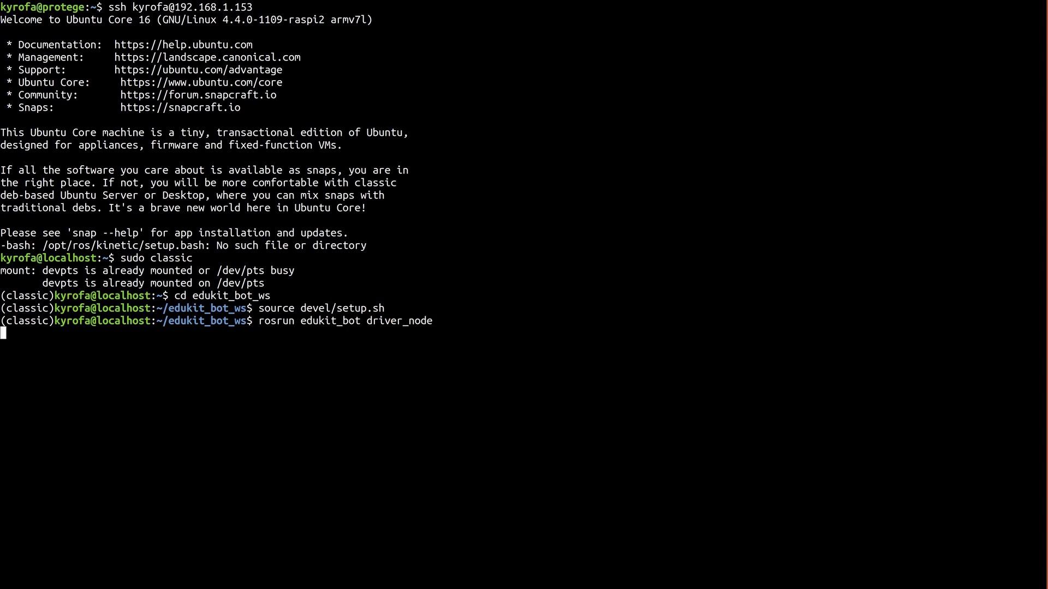